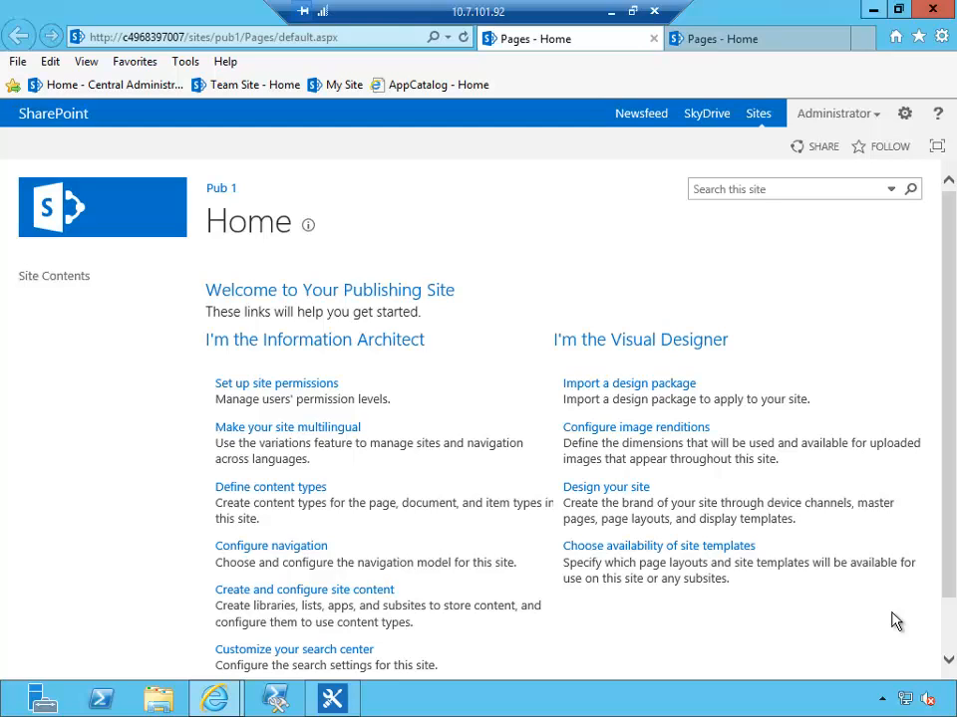
{"action": "mouse_move", "coordinate": [403, 147]}
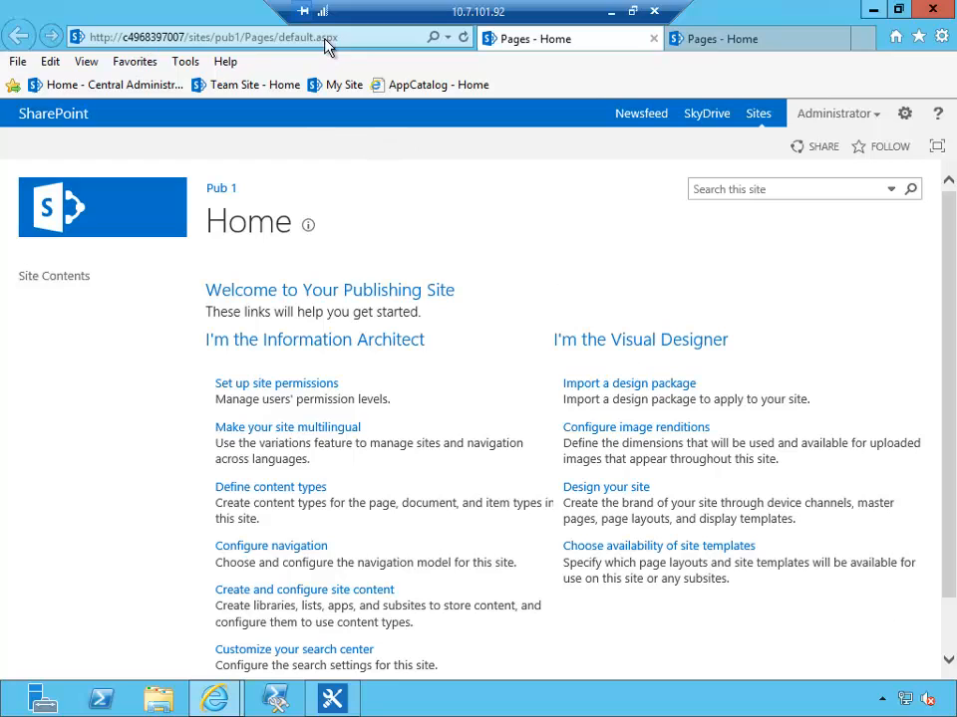
{"action": "mouse_move", "coordinate": [781, 20]}
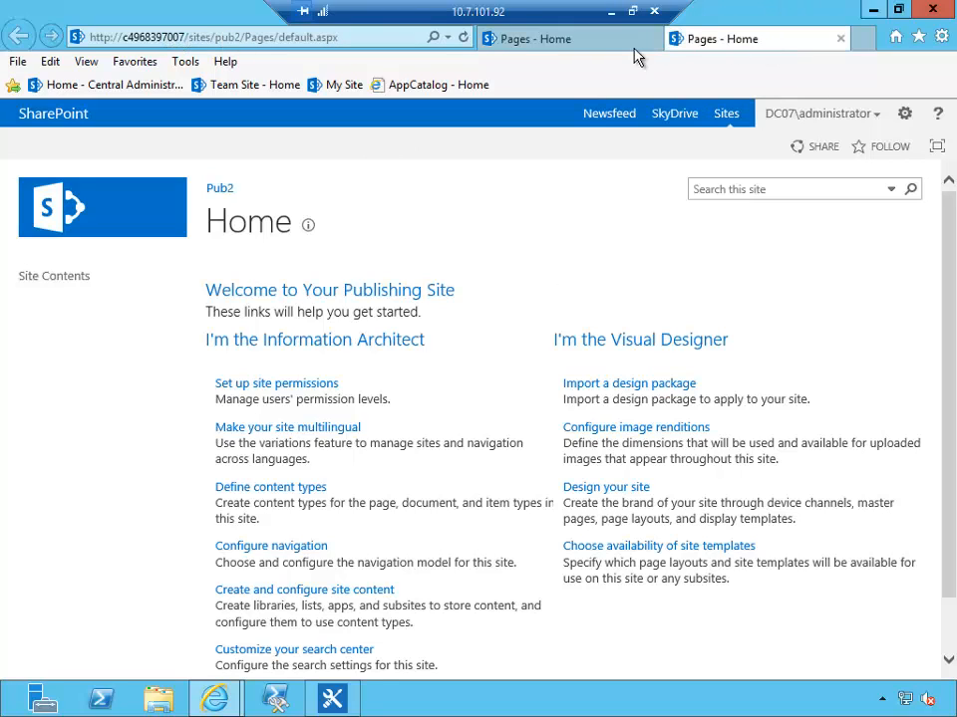
{"action": "mouse_move", "coordinate": [708, 51]}
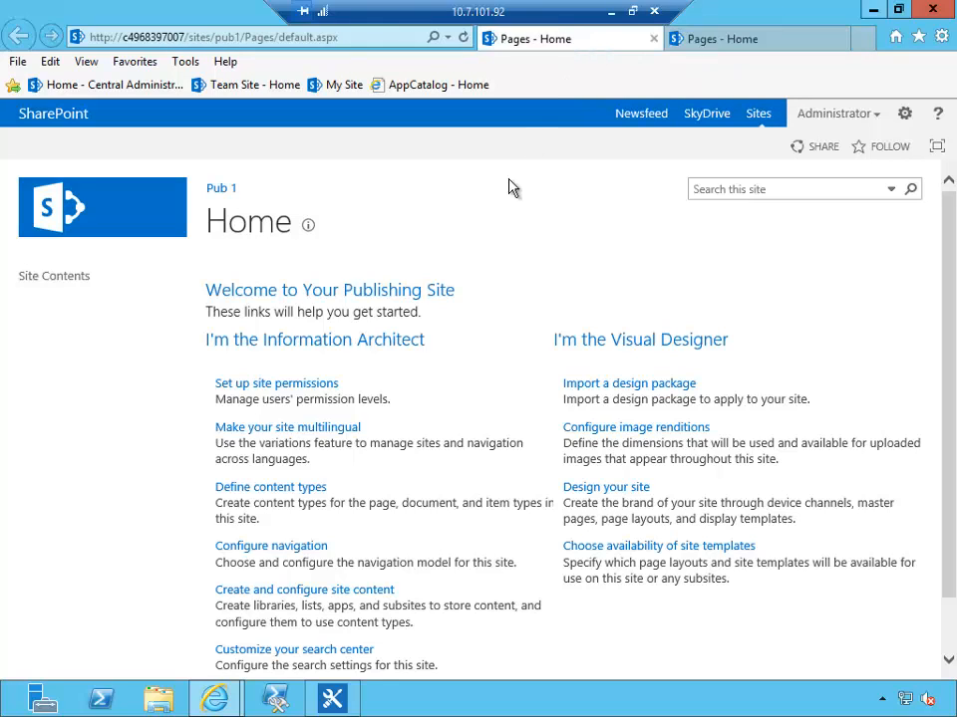
{"action": "mouse_move", "coordinate": [413, 290]}
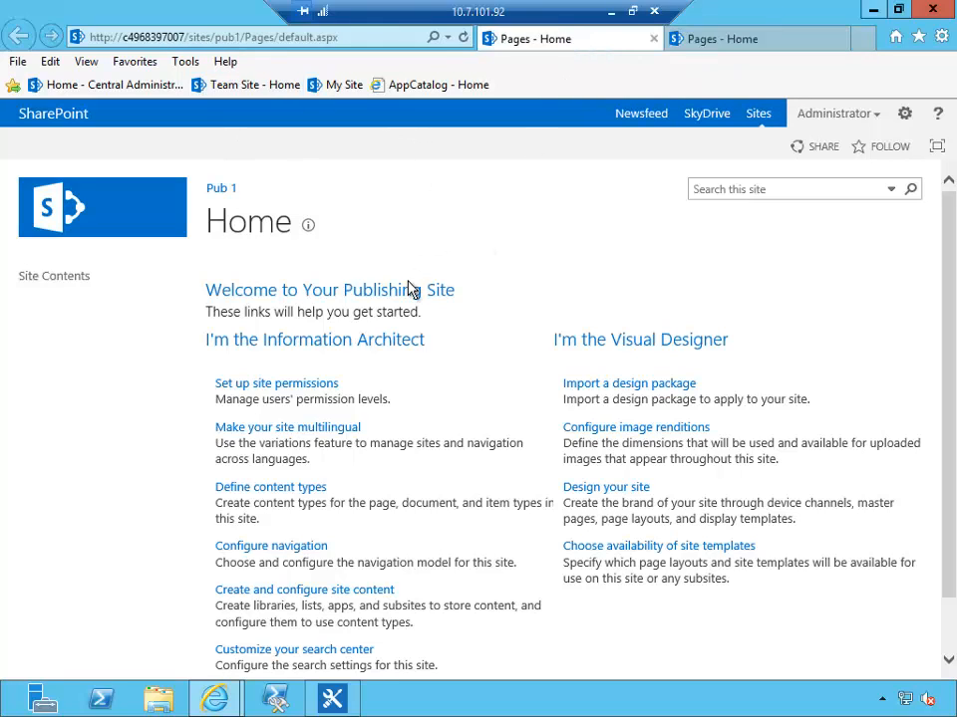
{"action": "mouse_move", "coordinate": [388, 117]}
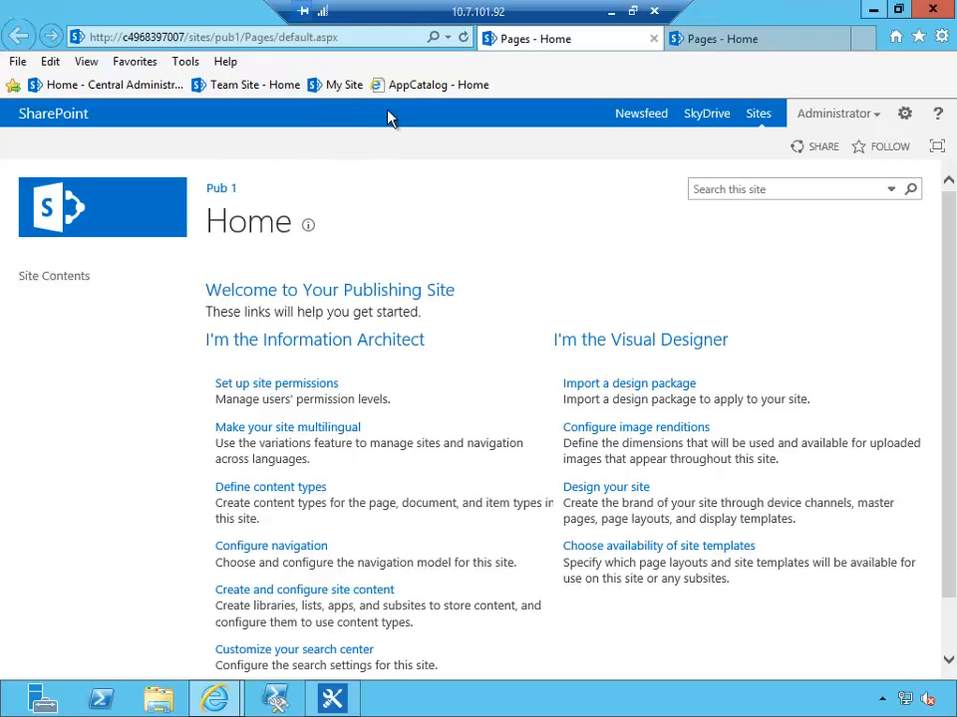
{"action": "mouse_move", "coordinate": [391, 478]}
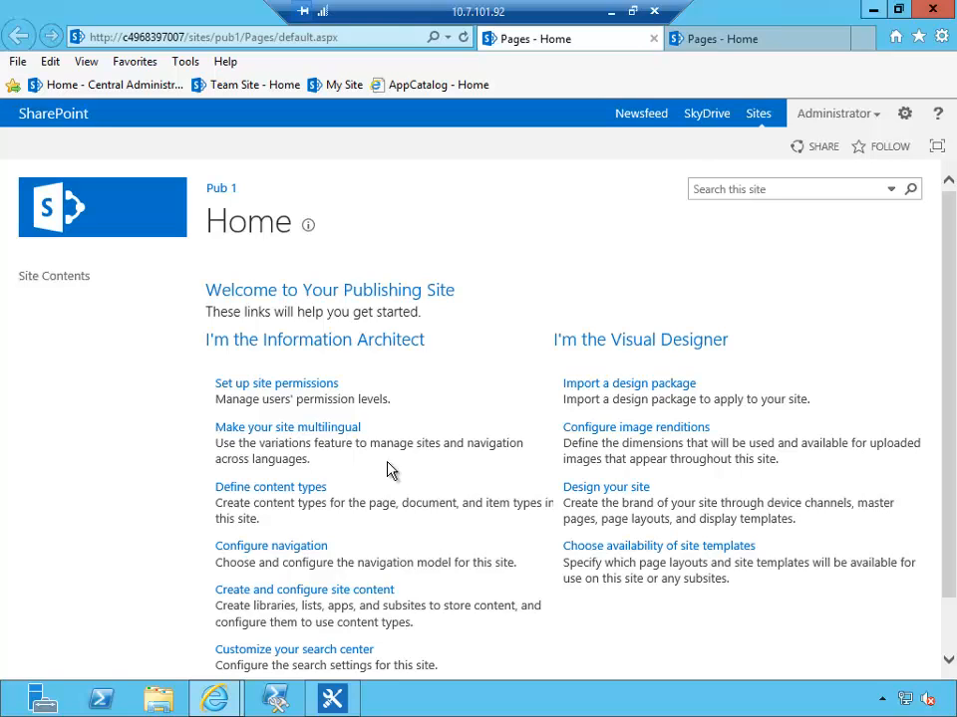
{"action": "mouse_move", "coordinate": [576, 532]}
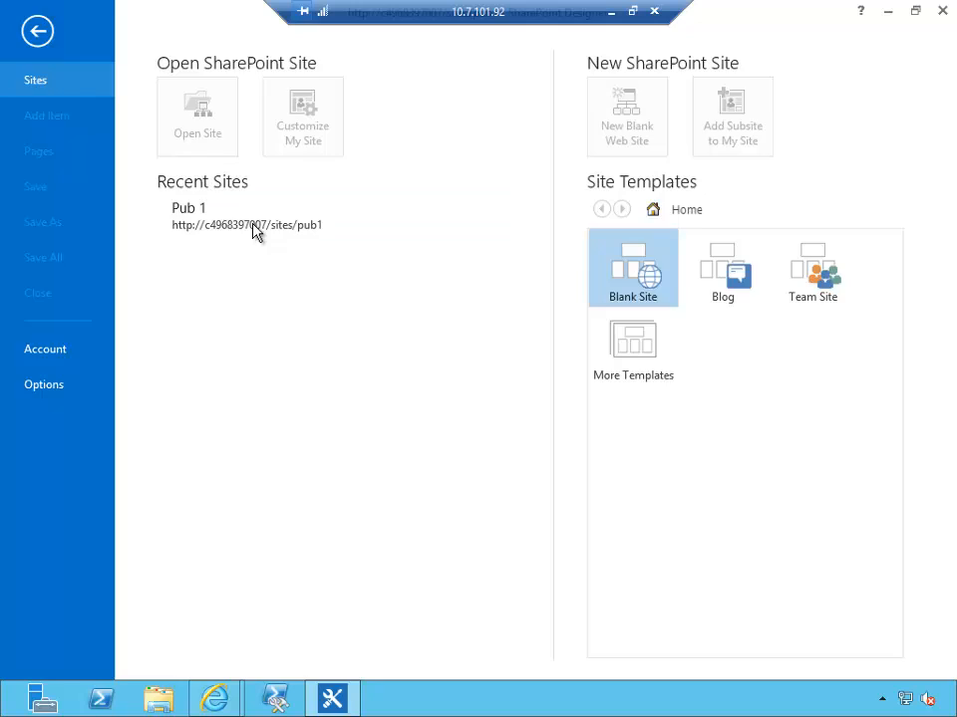
Step: Open Pub 1's seattle.html master page from the Master Pages list in code view
{"action": "left_click", "coordinate": [187, 208]}
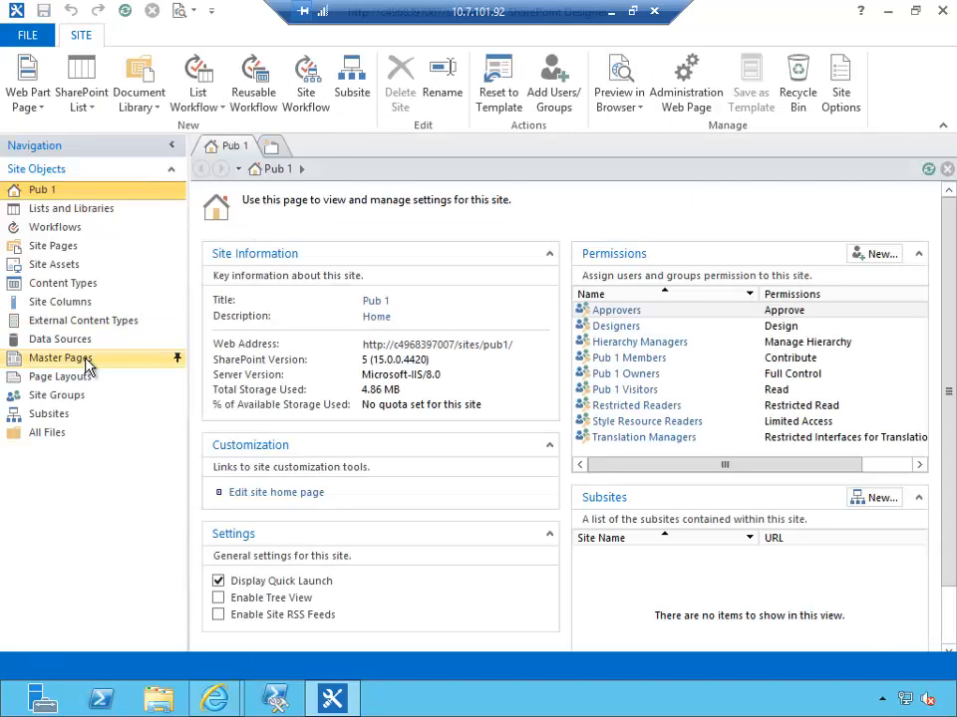
{"action": "left_click", "coordinate": [60, 358]}
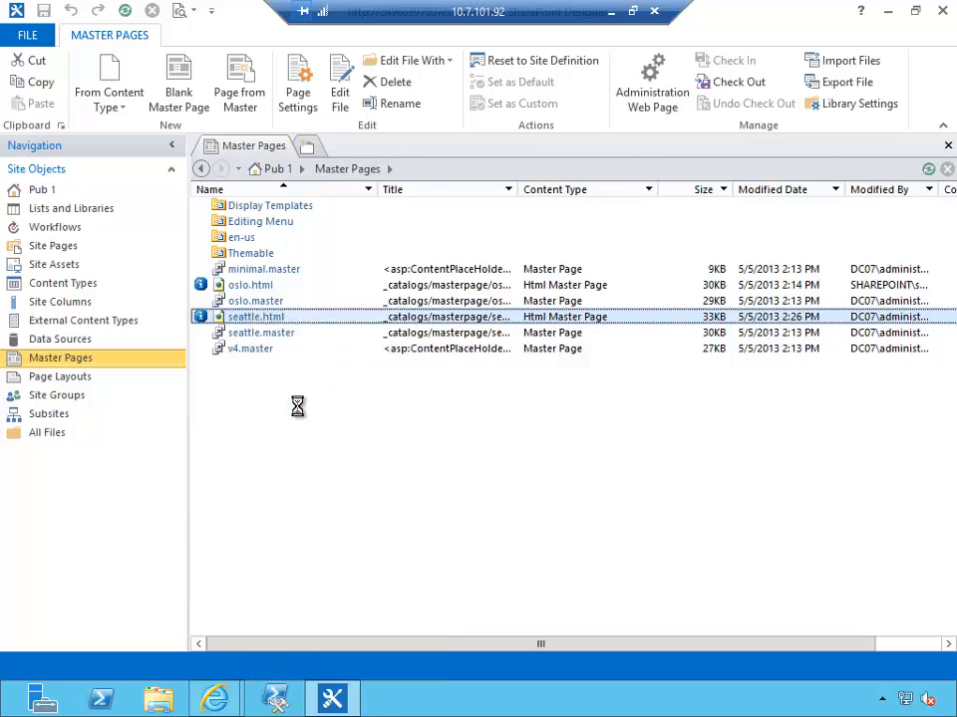
{"action": "double_click", "coordinate": [255, 315]}
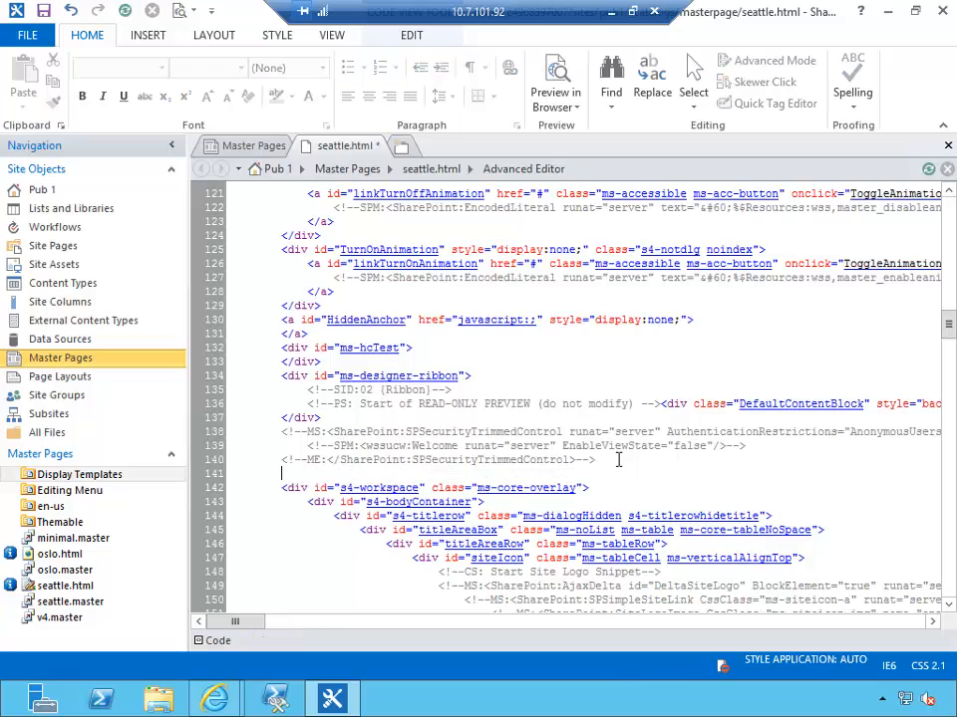
Step: Add the line 'This is a sample text' to seattle.html
{"action": "type", "text": "This is a"}
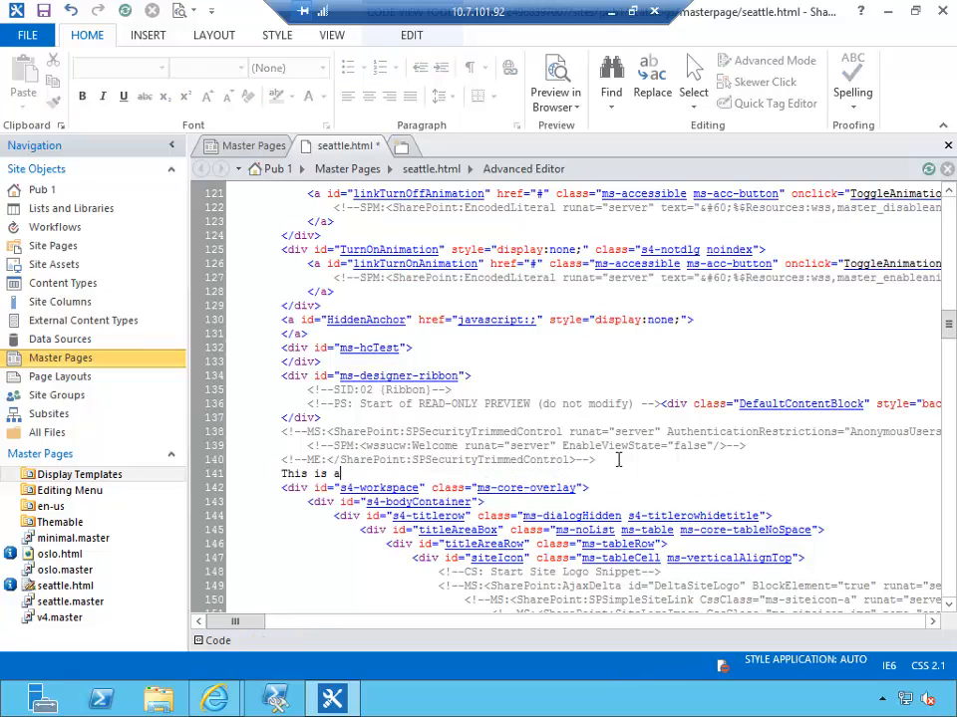
{"action": "type", "text": "sample"}
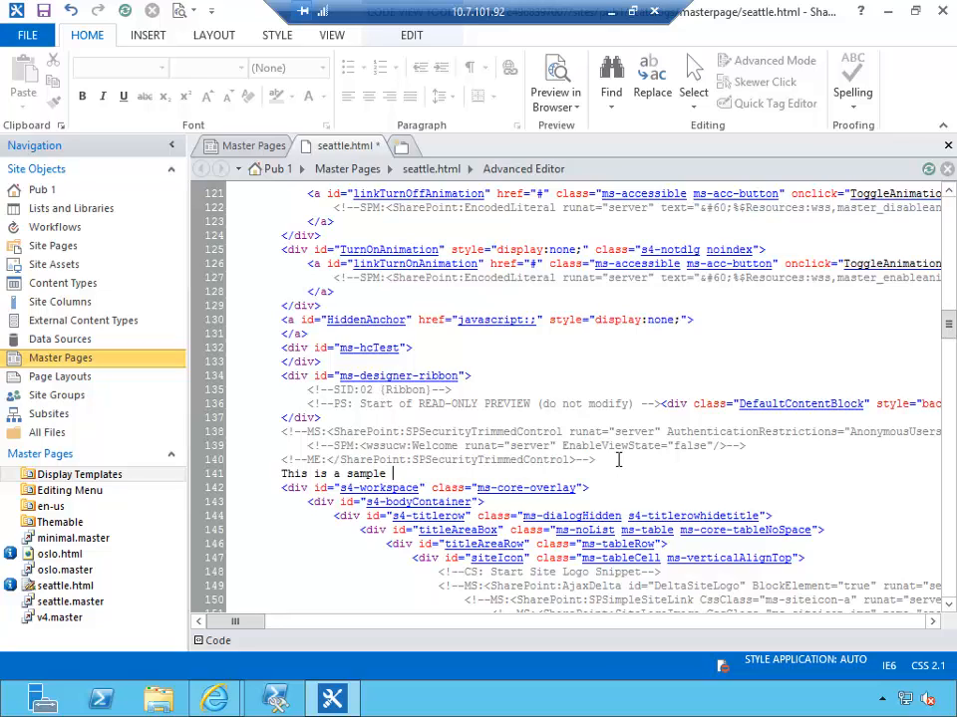
{"action": "type", "text": "text"}
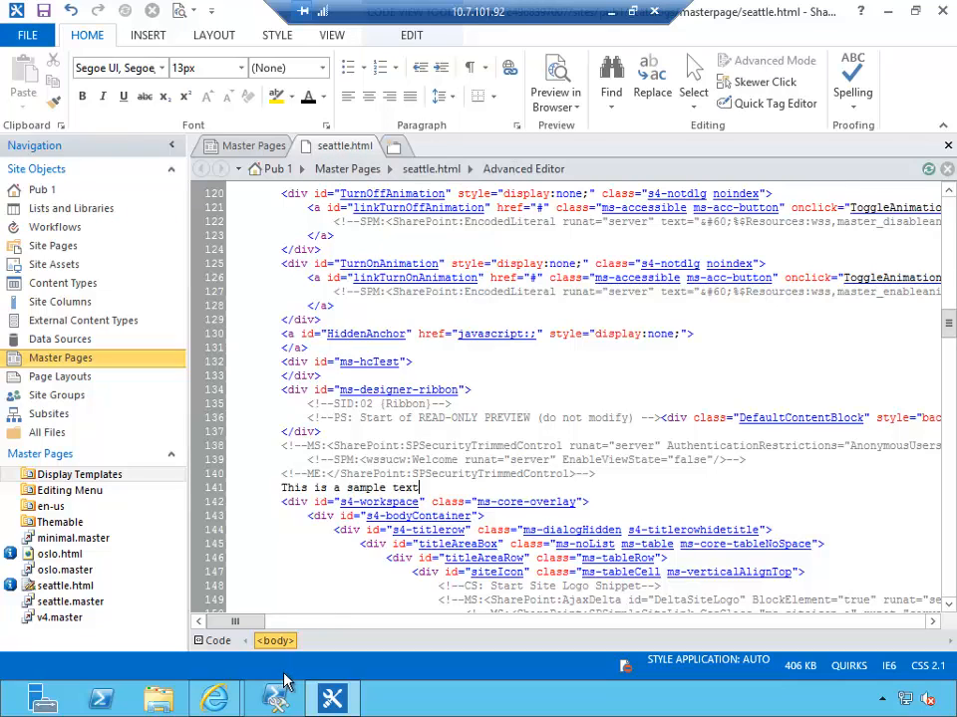
{"action": "mouse_move", "coordinate": [330, 698]}
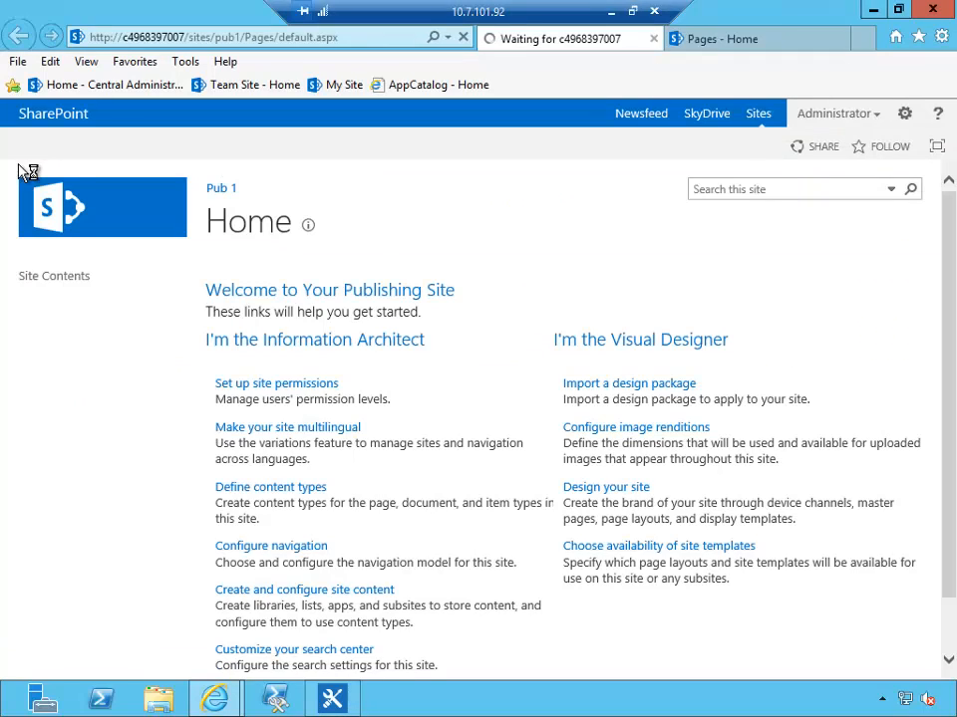
{"action": "mouse_move", "coordinate": [87, 176]}
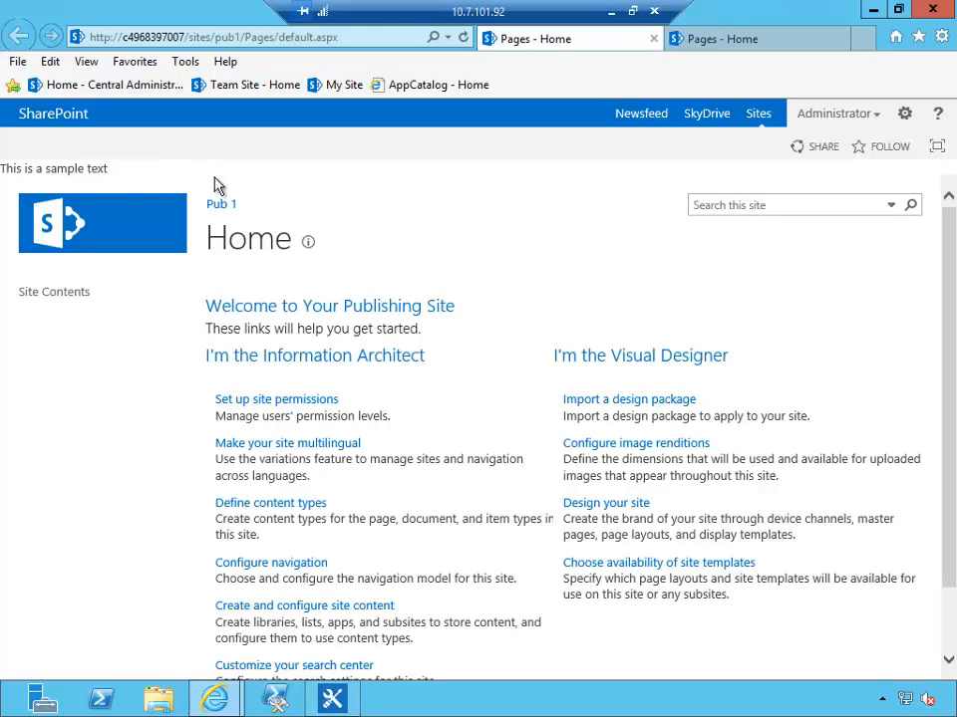
{"action": "mouse_move", "coordinate": [597, 155]}
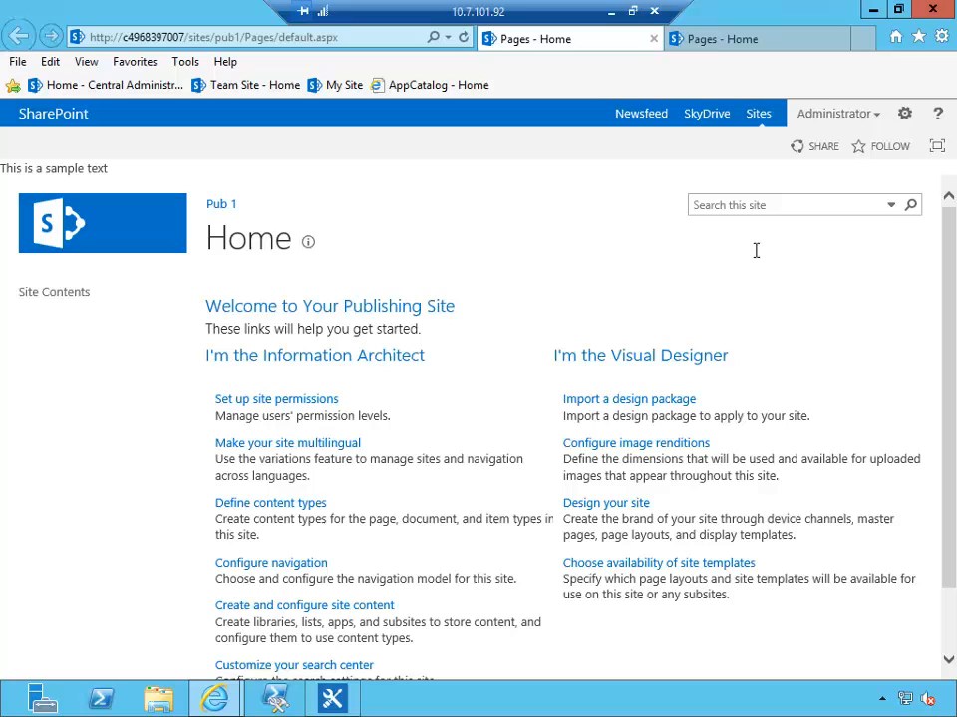
{"action": "mouse_move", "coordinate": [905, 113]}
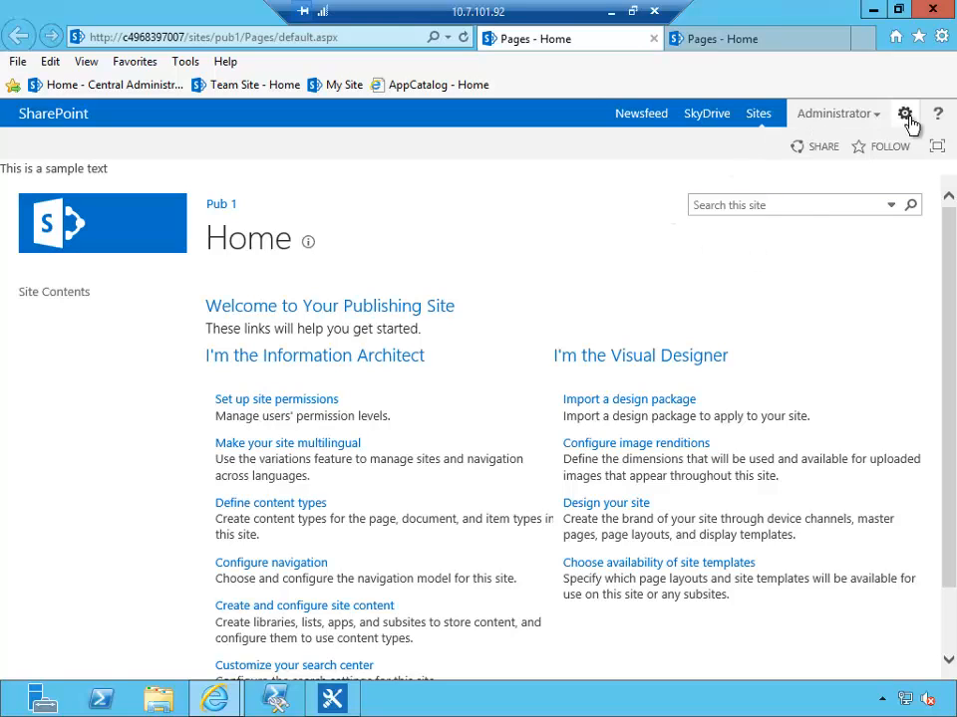
Step: Open Design Manager for Pub 1 from the site settings menu
{"action": "left_click", "coordinate": [904, 111]}
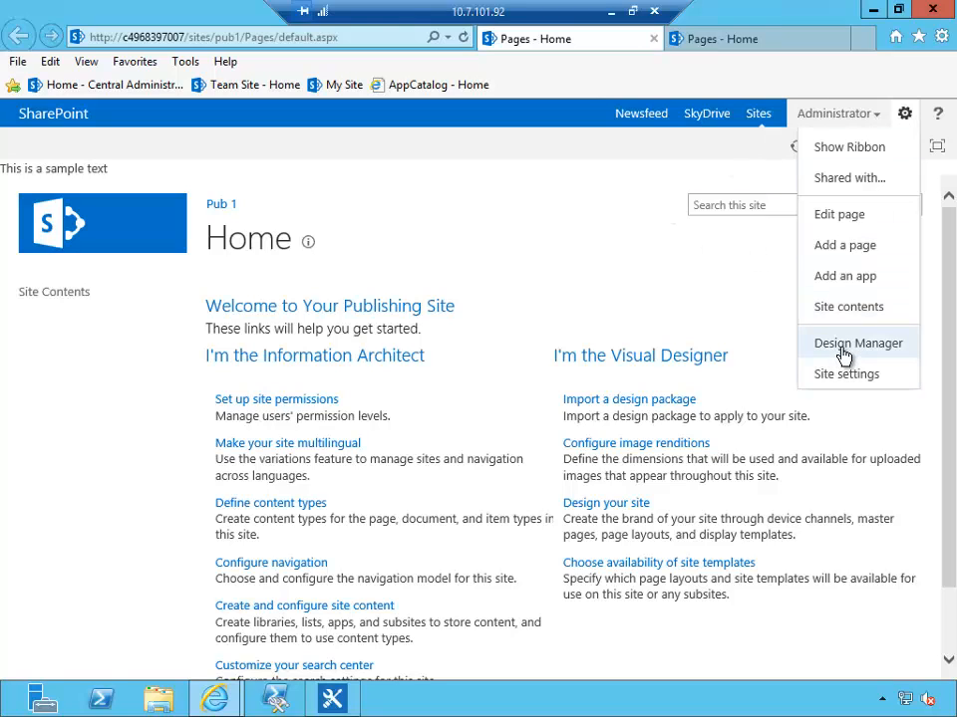
{"action": "left_click", "coordinate": [856, 343]}
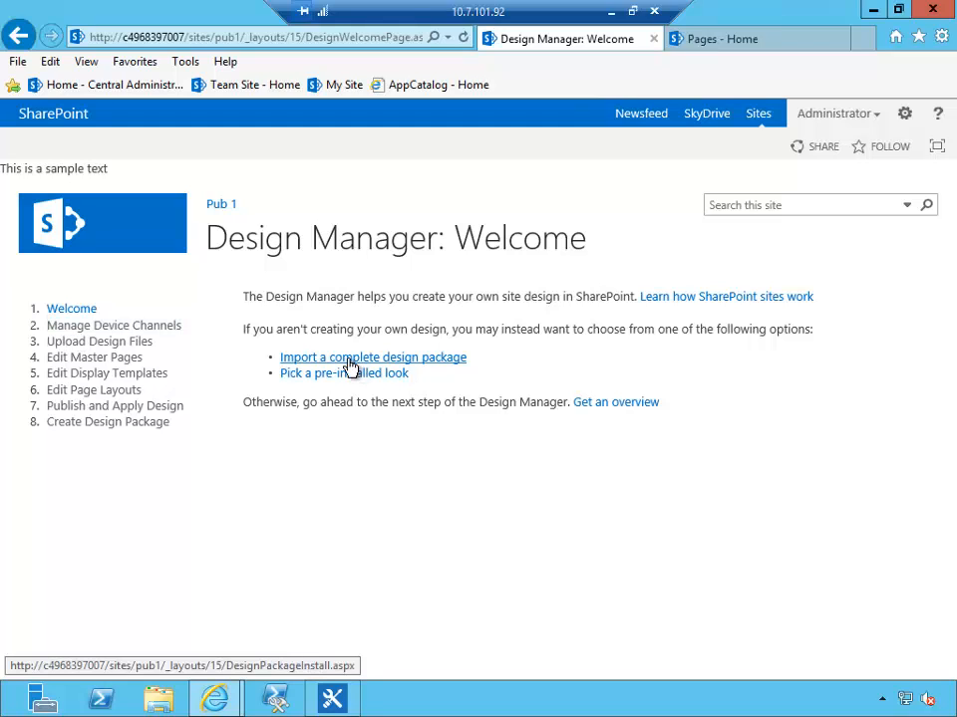
{"action": "mouse_move", "coordinate": [163, 427]}
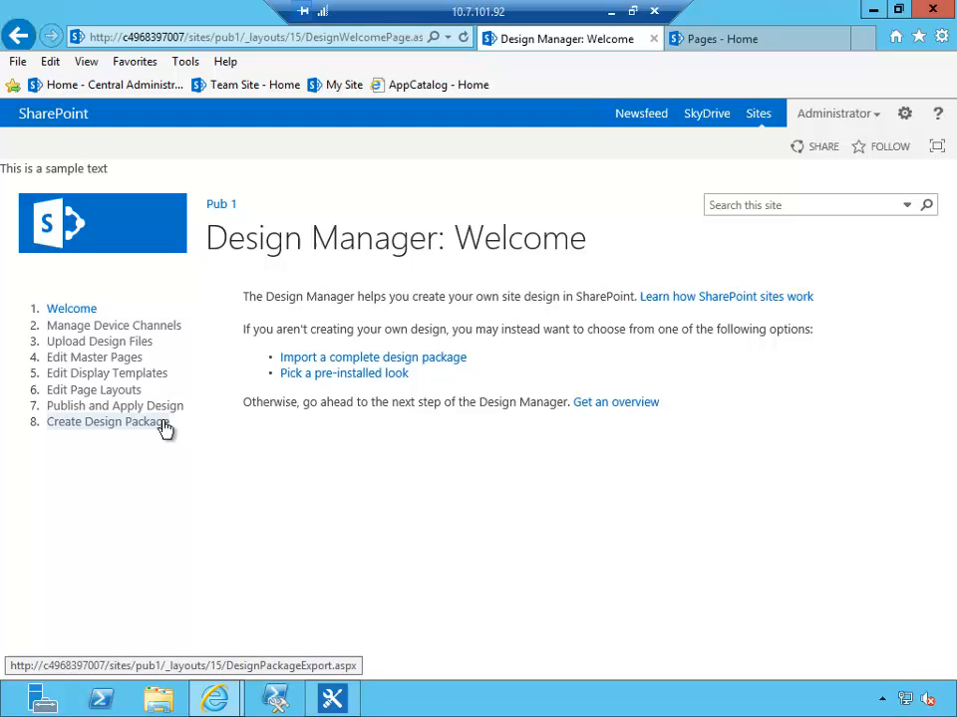
{"action": "mouse_move", "coordinate": [114, 325]}
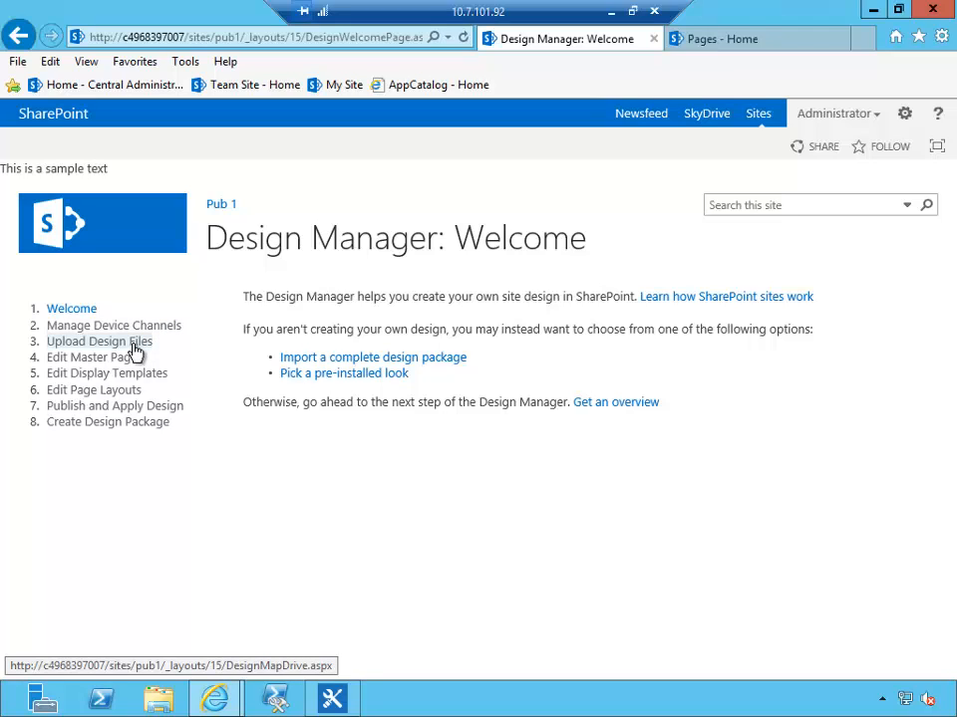
{"action": "mouse_move", "coordinate": [114, 325]}
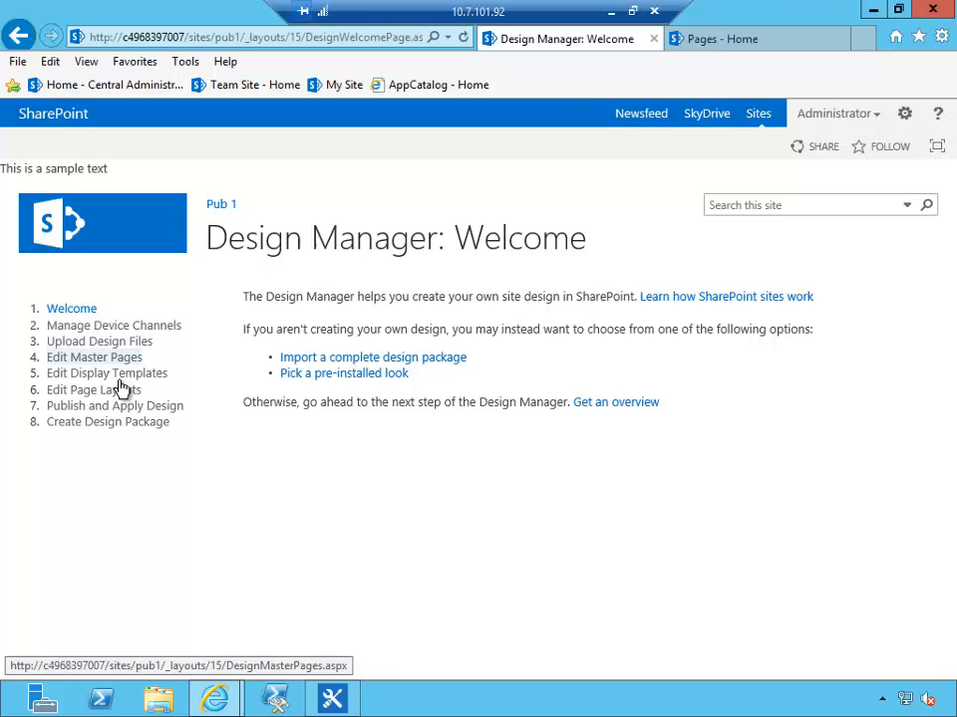
{"action": "mouse_move", "coordinate": [132, 383]}
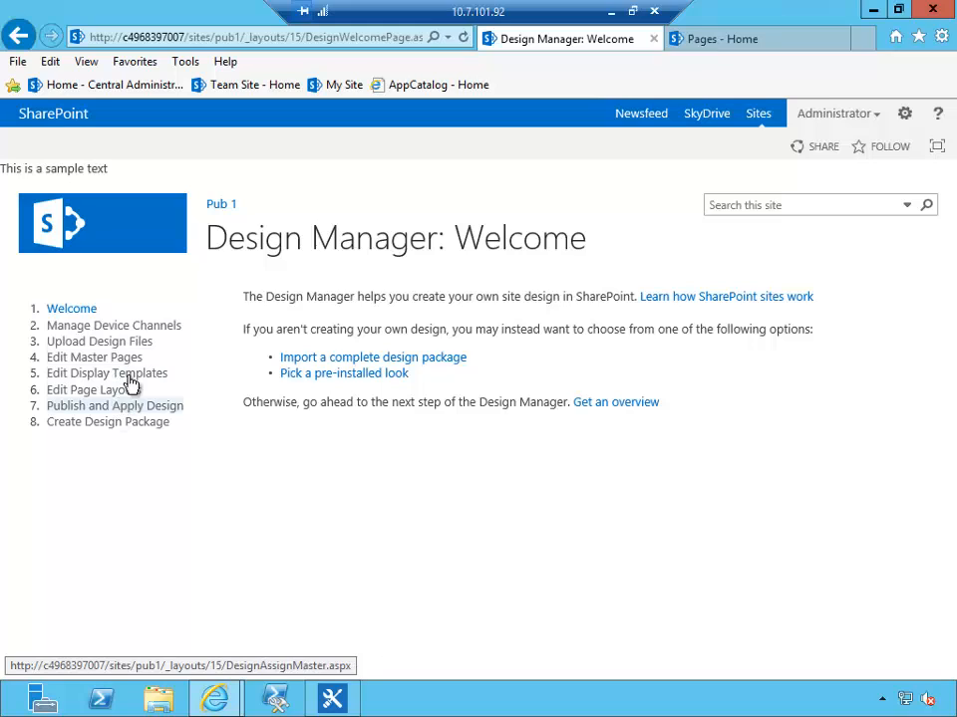
Step: Go to the Edit Display Templates step listing the available display templates
{"action": "left_click", "coordinate": [107, 372]}
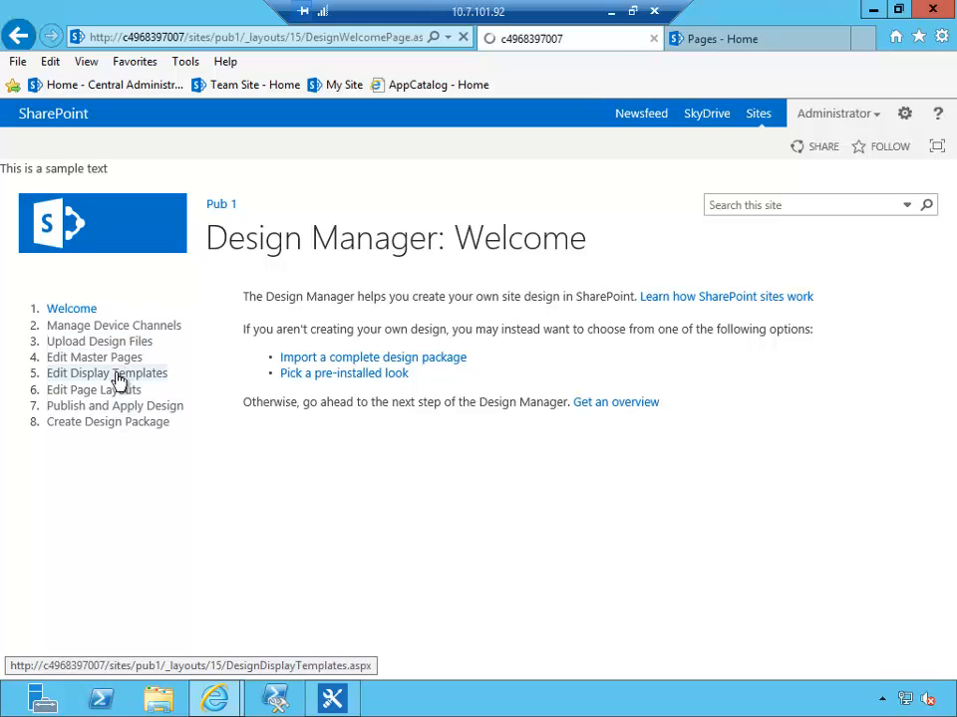
{"action": "left_click", "coordinate": [108, 373]}
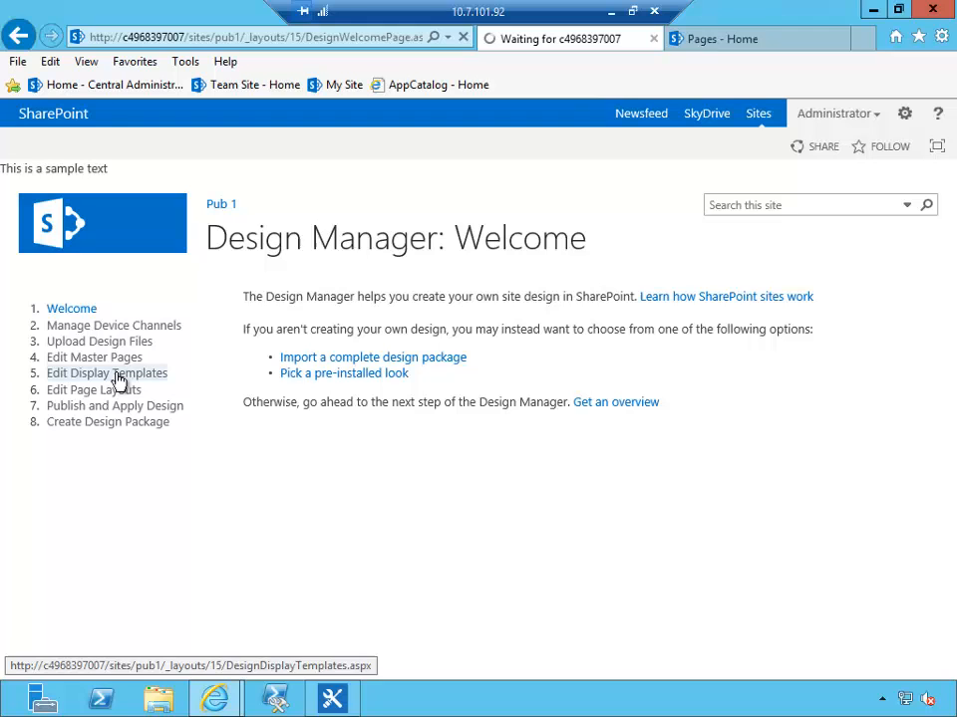
{"action": "left_click", "coordinate": [108, 373]}
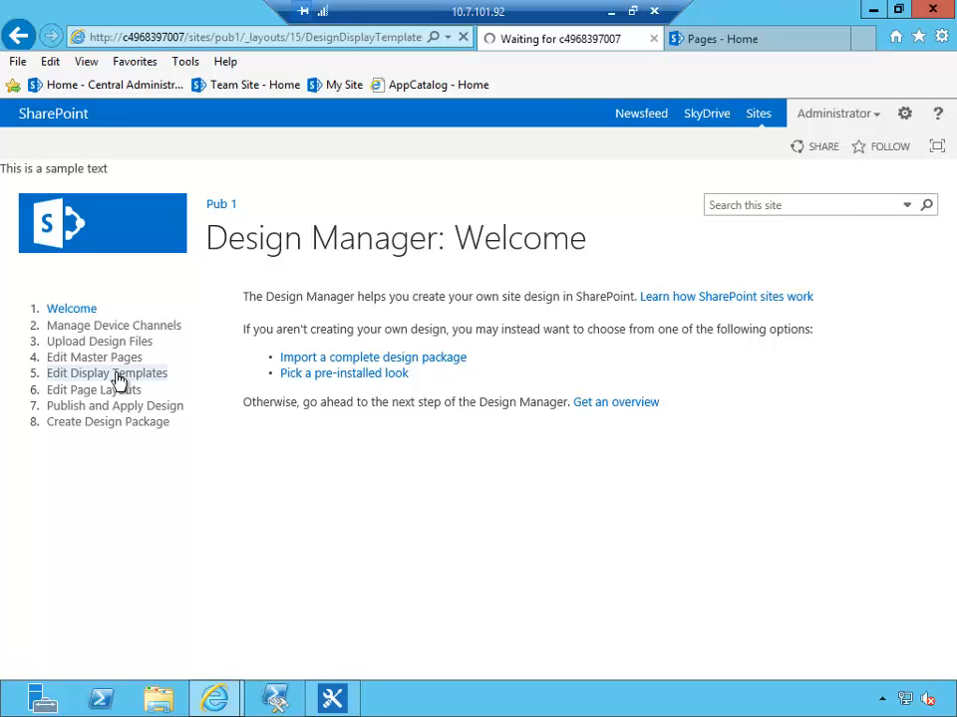
{"action": "left_click", "coordinate": [108, 373]}
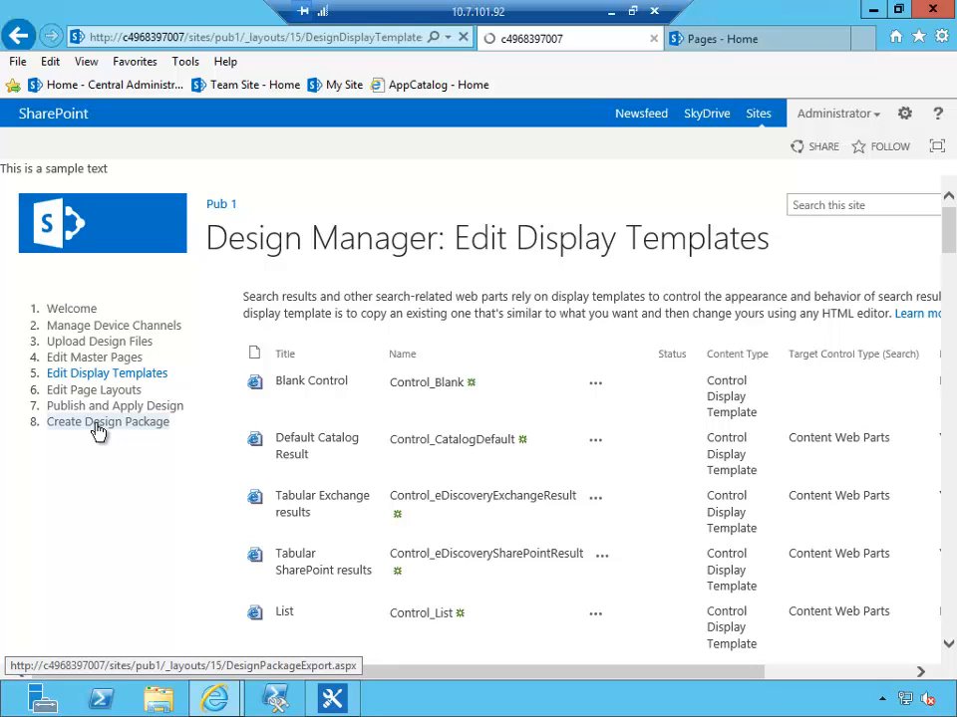
Step: Create the Pub 1 design package from the Create Design Package step, keeping the name Pub 1
{"action": "left_click", "coordinate": [108, 423]}
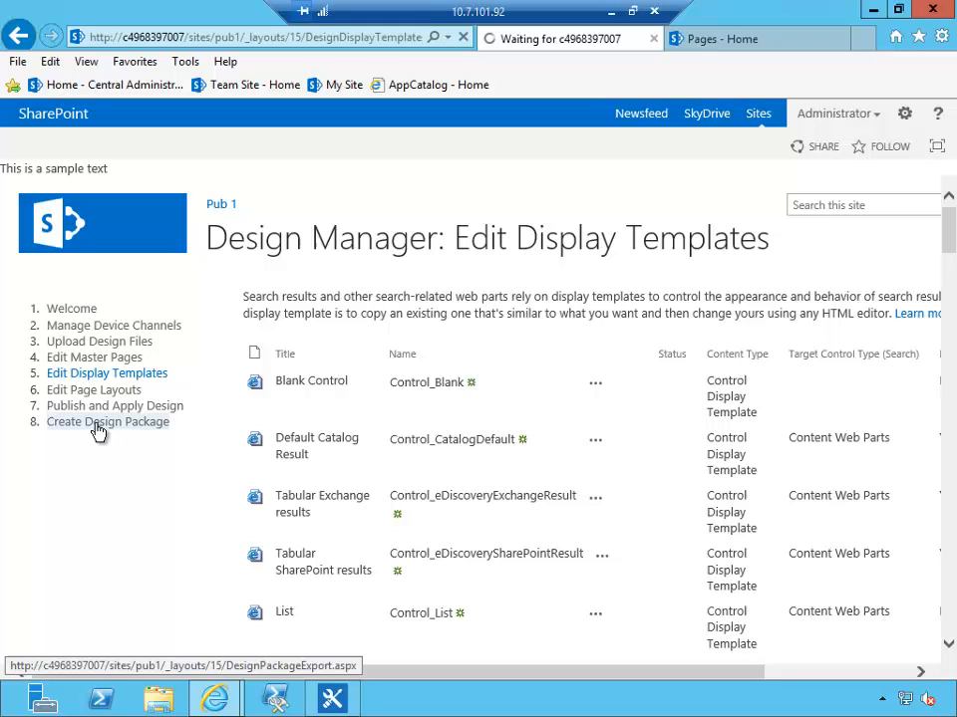
{"action": "left_click", "coordinate": [108, 422]}
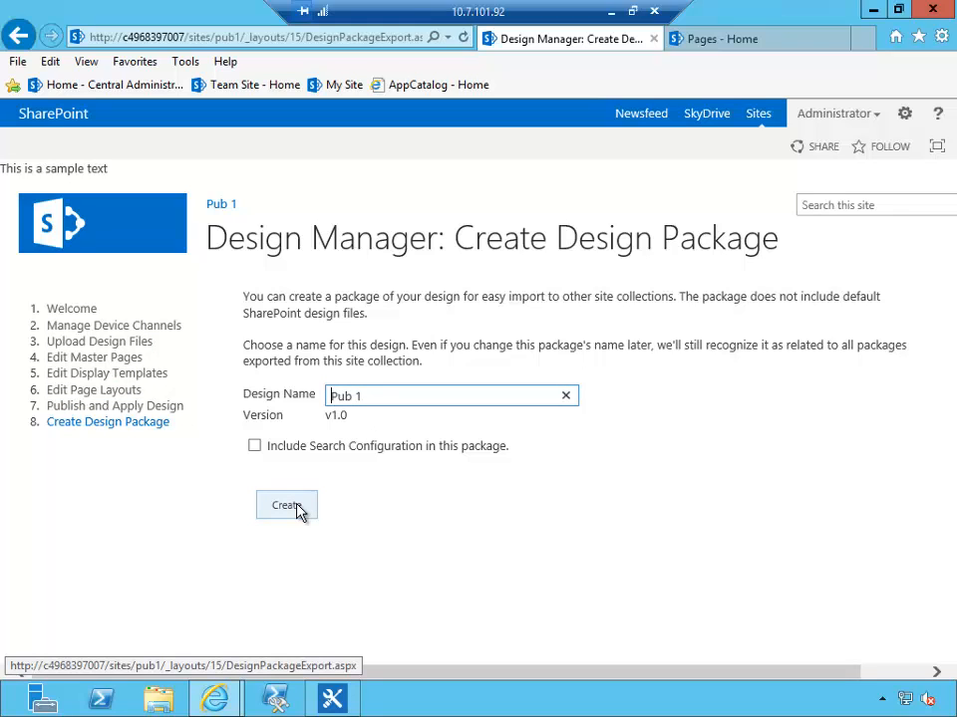
{"action": "left_click", "coordinate": [287, 506]}
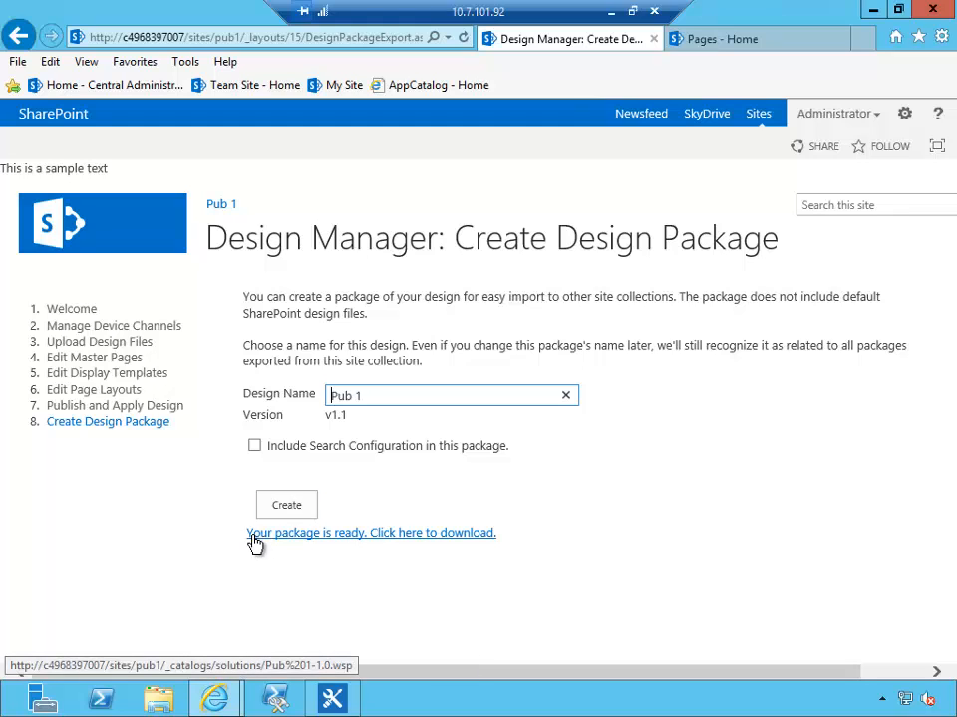
{"action": "mouse_move", "coordinate": [403, 542]}
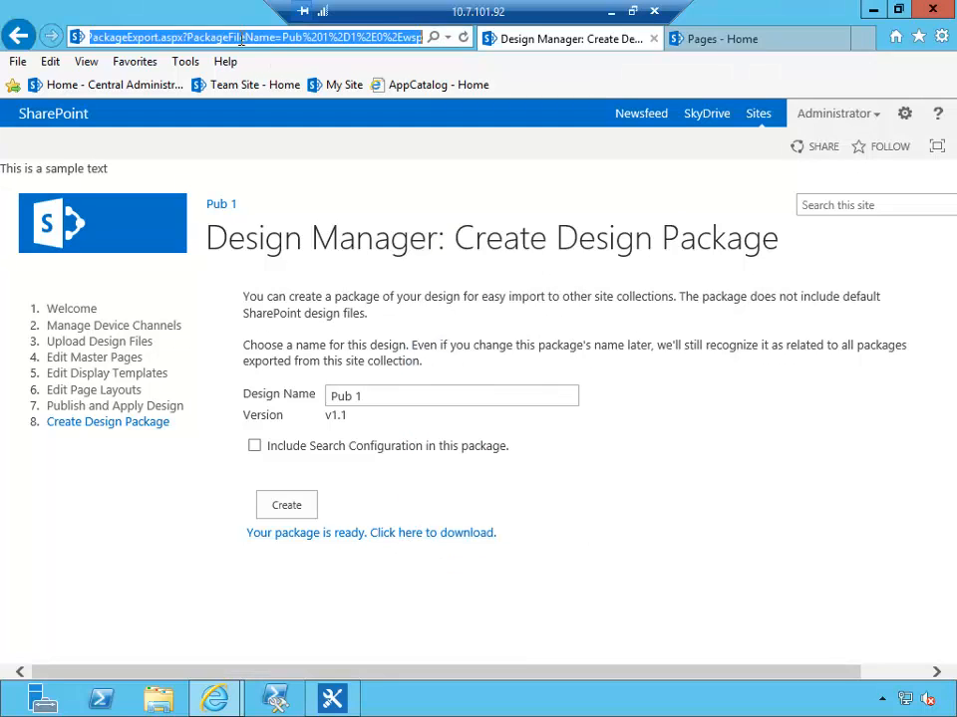
Step: Open Pub 1's Solution Gallery and start downloading the Pub 1-1.0 package
{"action": "left_click", "coordinate": [250, 36]}
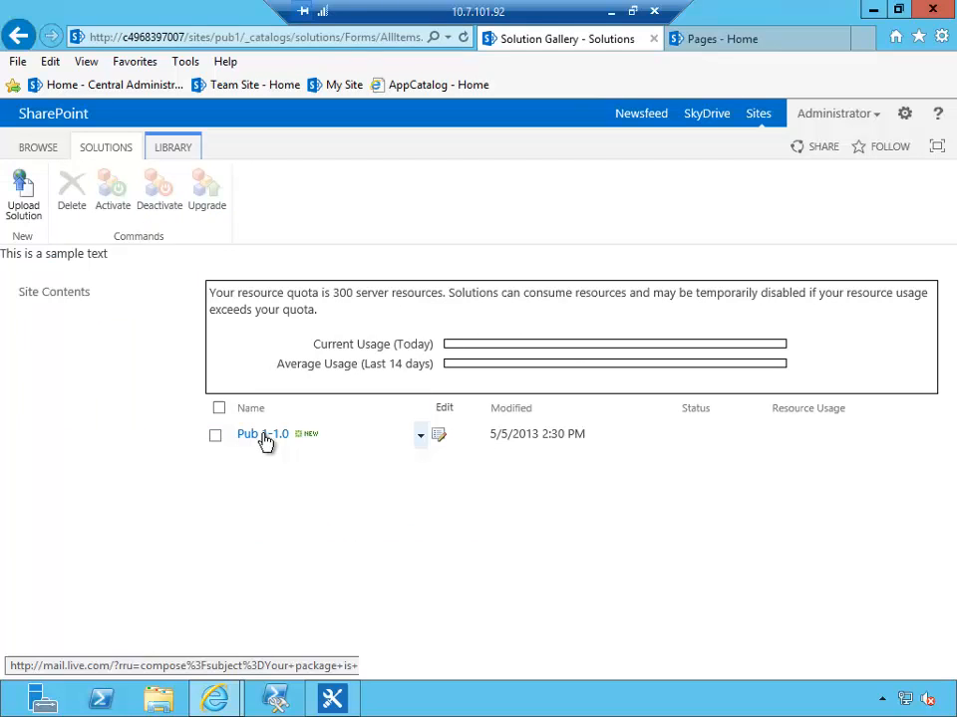
{"action": "left_click", "coordinate": [263, 434]}
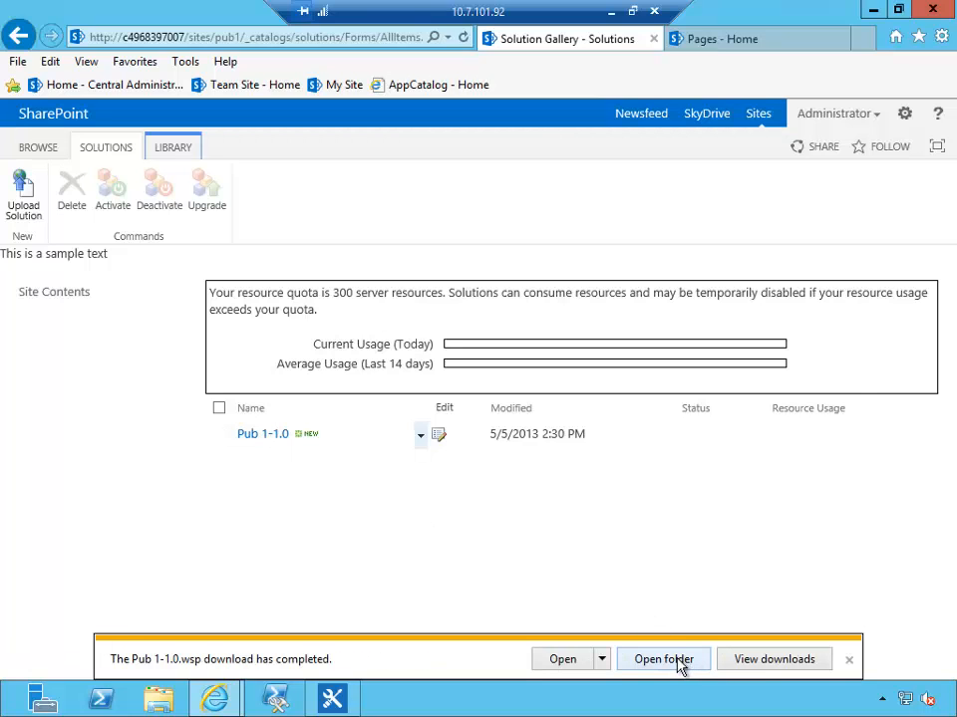
Step: Open the Downloads folder holding the Pub 1-1.0.wsp package
{"action": "left_click", "coordinate": [662, 657]}
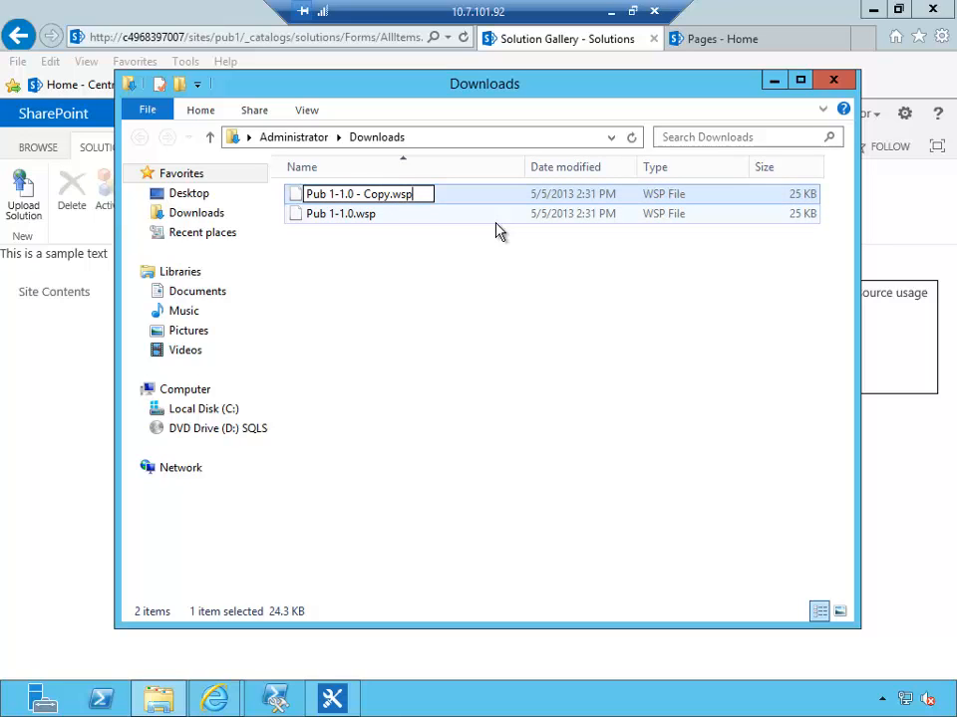
Step: Rename the package copy to .wsp.cab, open it and inspect seattle.html among its 19 files
{"action": "key", "text": "Enter"}
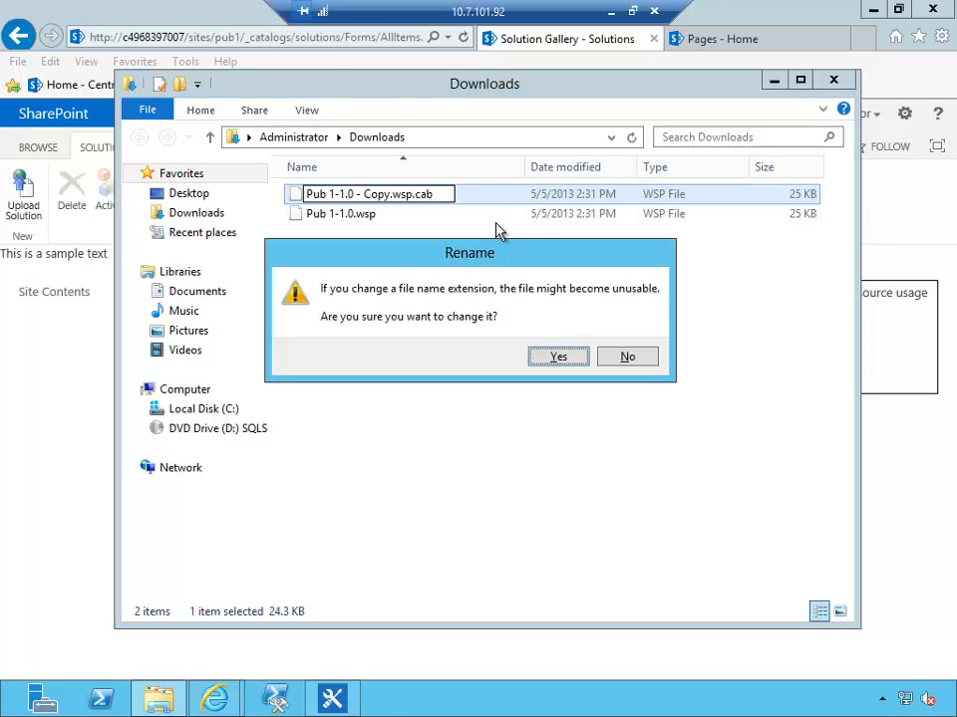
{"action": "left_click", "coordinate": [558, 356]}
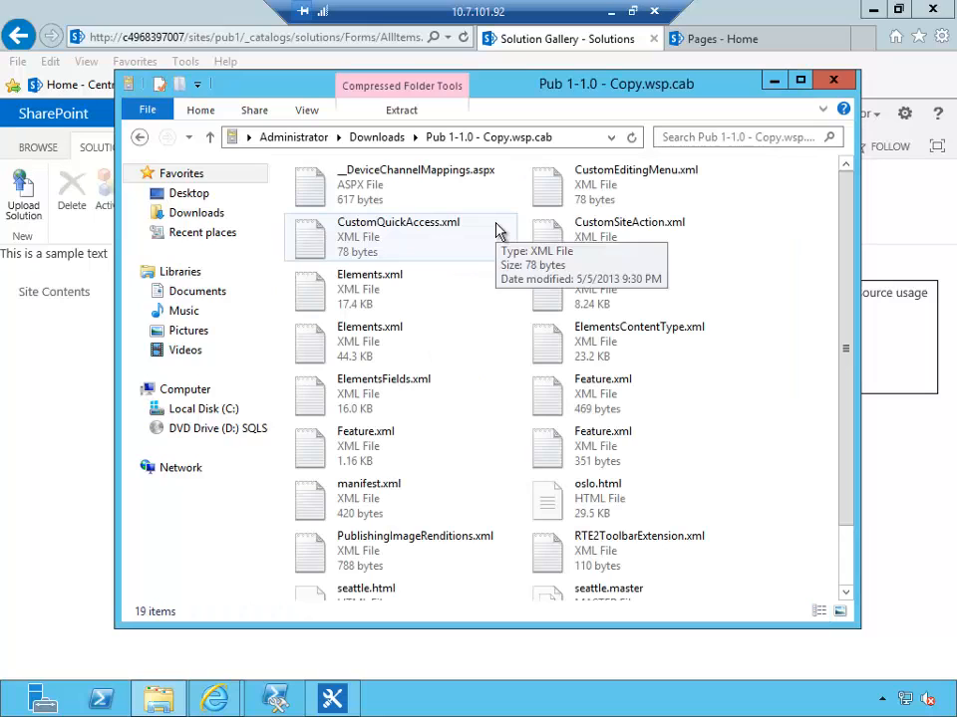
{"action": "left_click", "coordinate": [382, 395]}
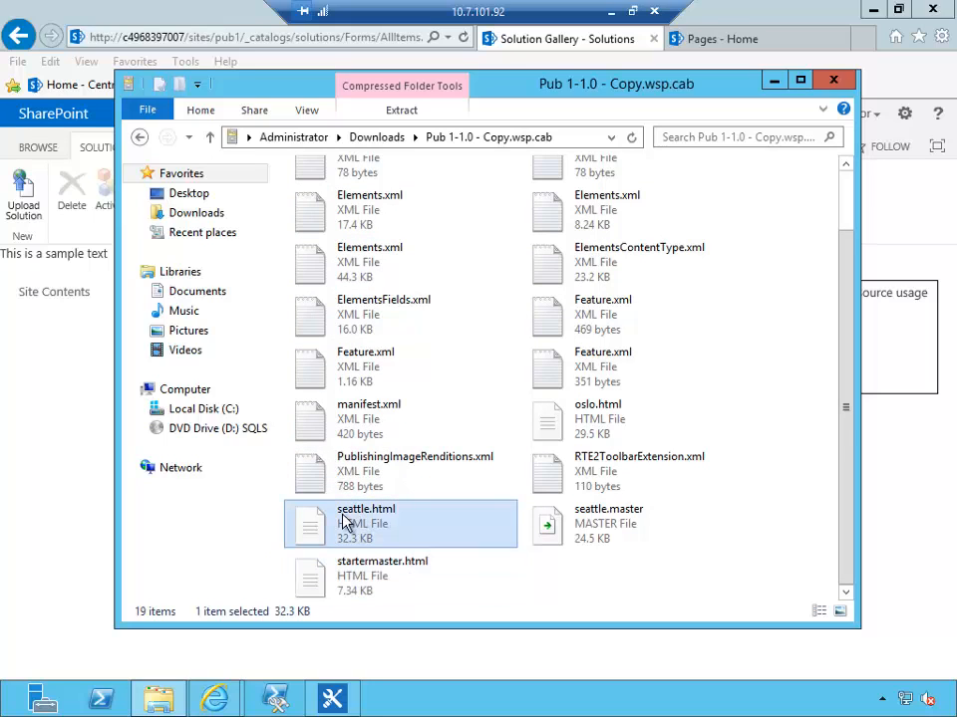
{"action": "left_click", "coordinate": [608, 522]}
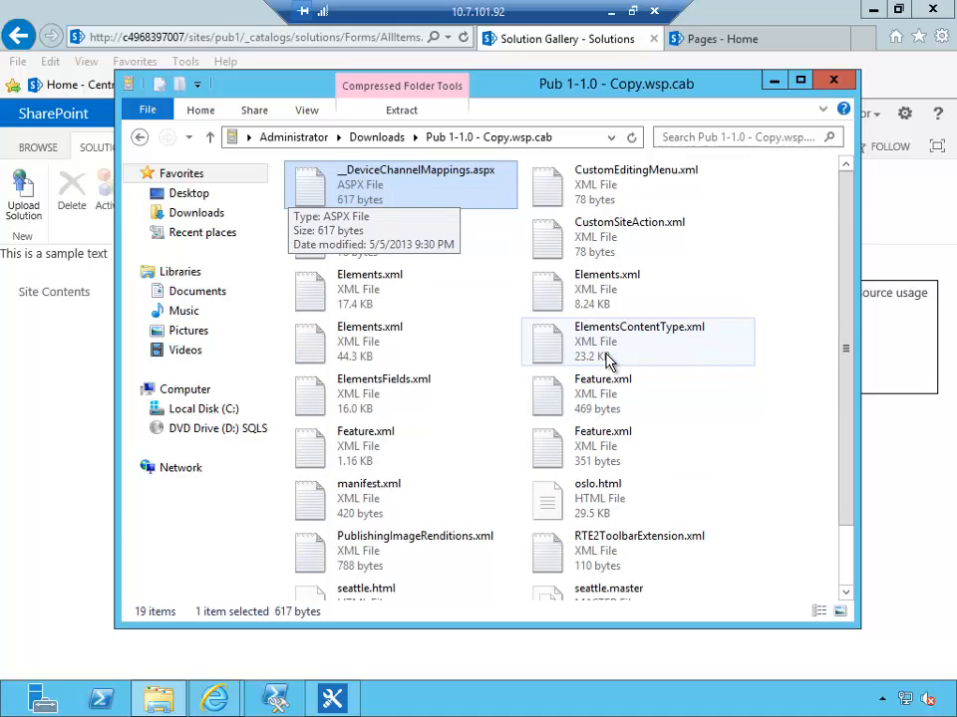
{"action": "mouse_move", "coordinate": [753, 210]}
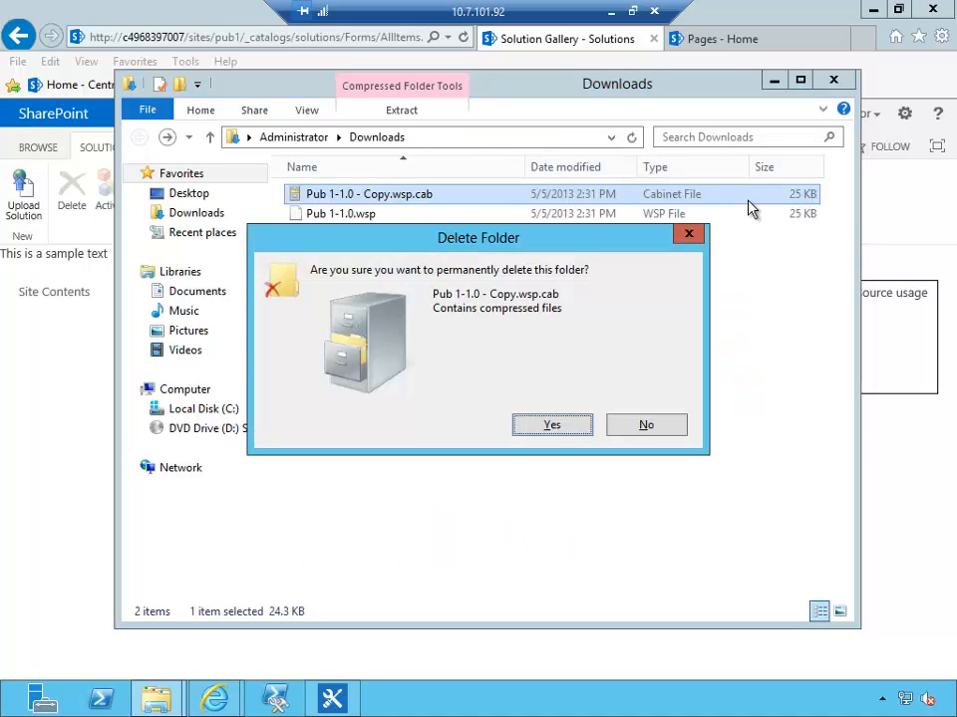
Step: Delete the .cab copy and close the Downloads folder, leaving Pub 2's home page
{"action": "left_click", "coordinate": [550, 425]}
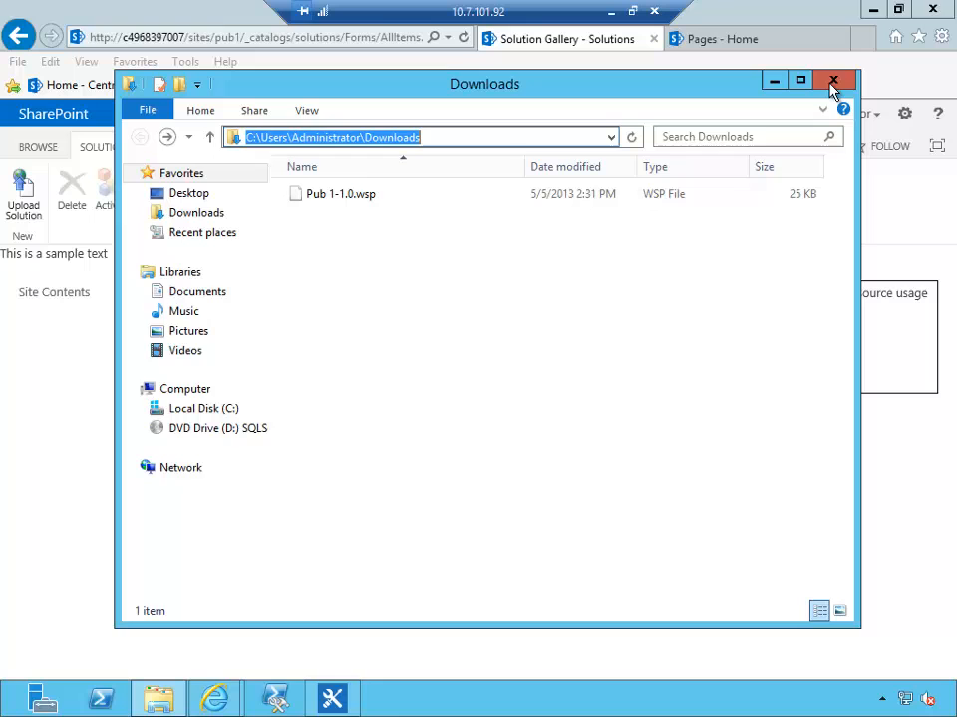
{"action": "mouse_move", "coordinate": [833, 80]}
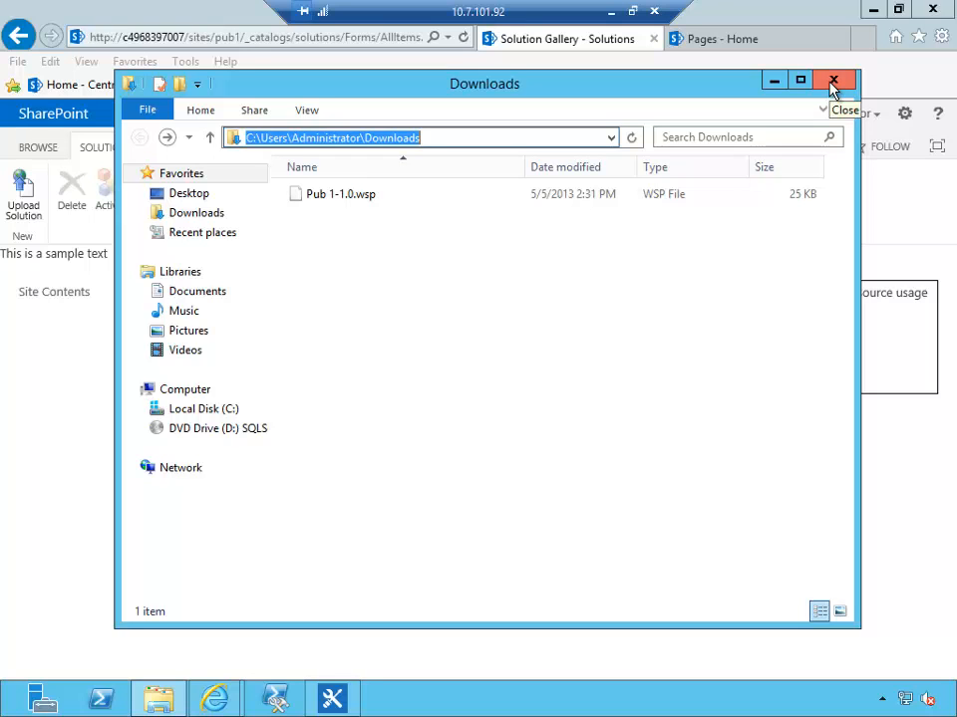
{"action": "left_click", "coordinate": [833, 80]}
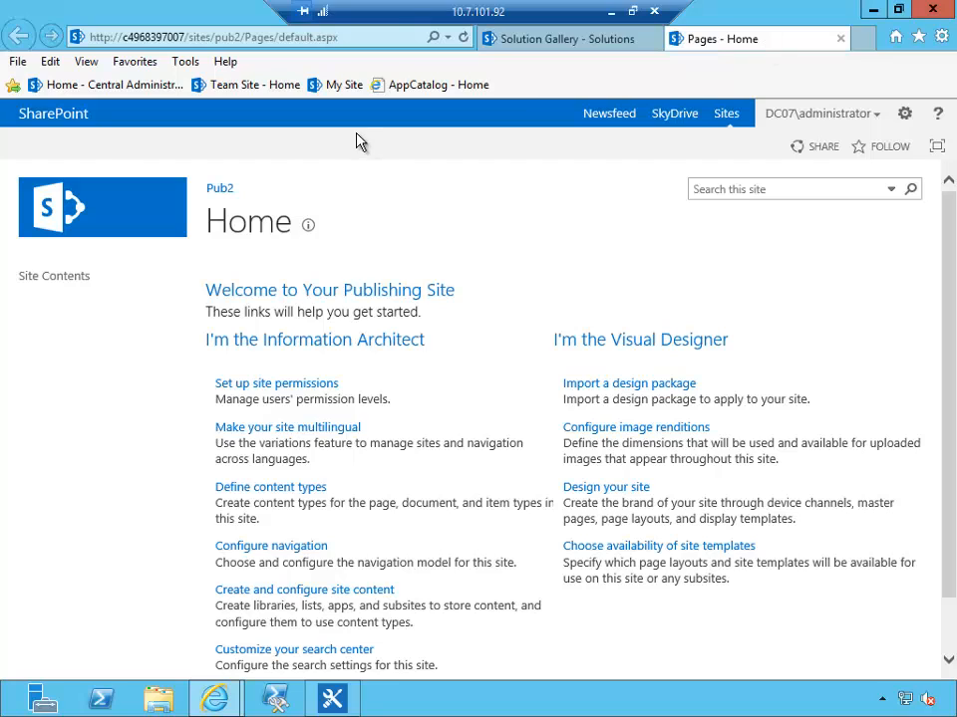
{"action": "mouse_move", "coordinate": [761, 156]}
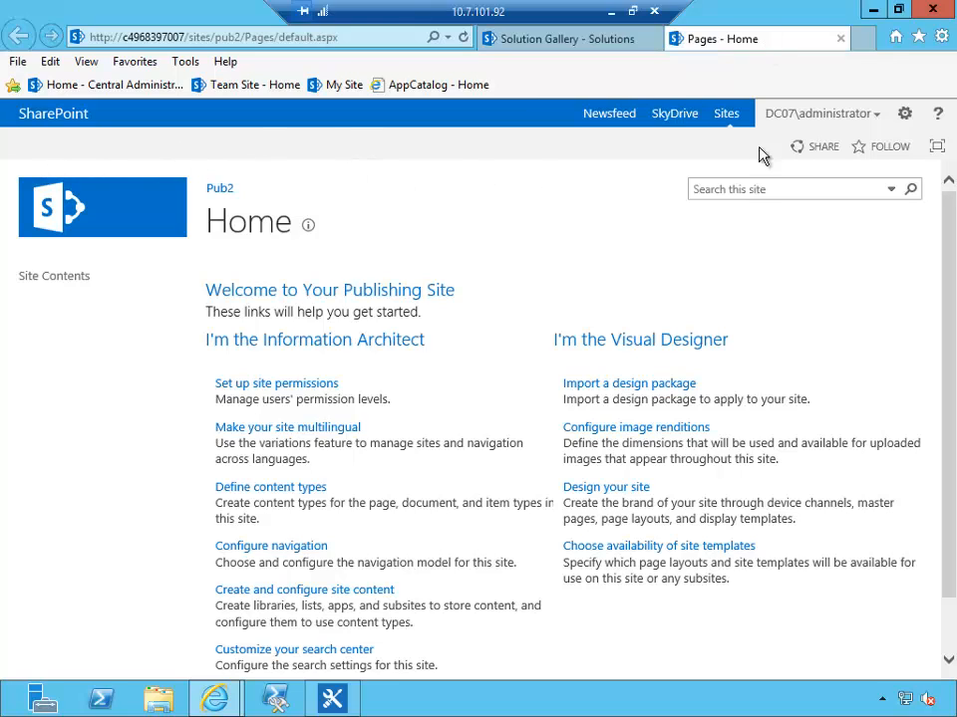
Step: Open Pub 2's Solution Gallery from Site Settings and confirm it holds no solutions
{"action": "left_click", "coordinate": [904, 111]}
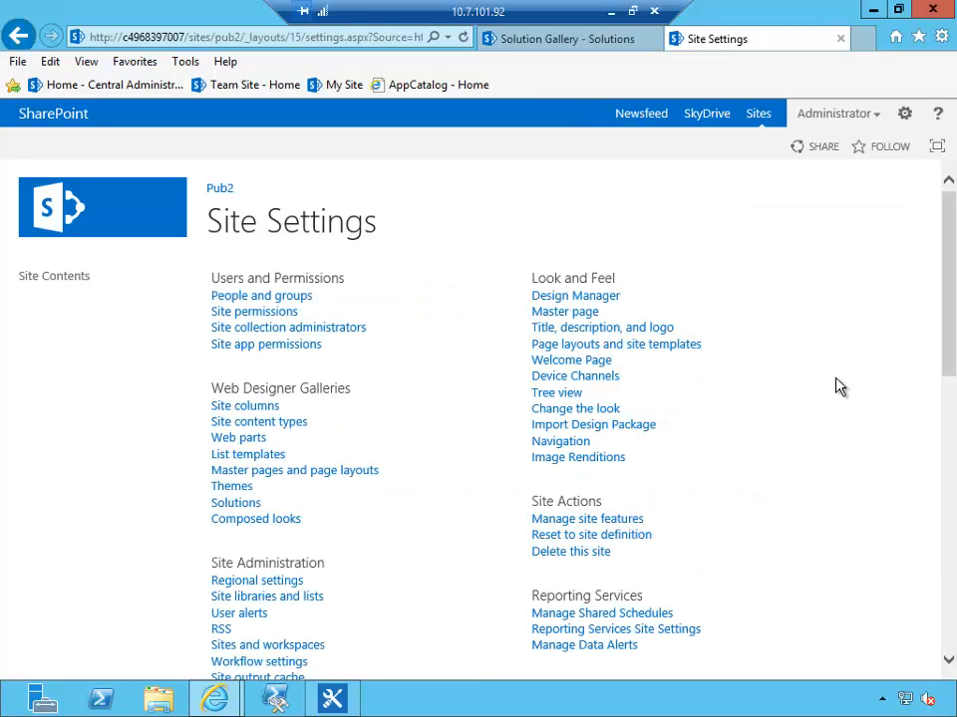
{"action": "mouse_move", "coordinate": [686, 329]}
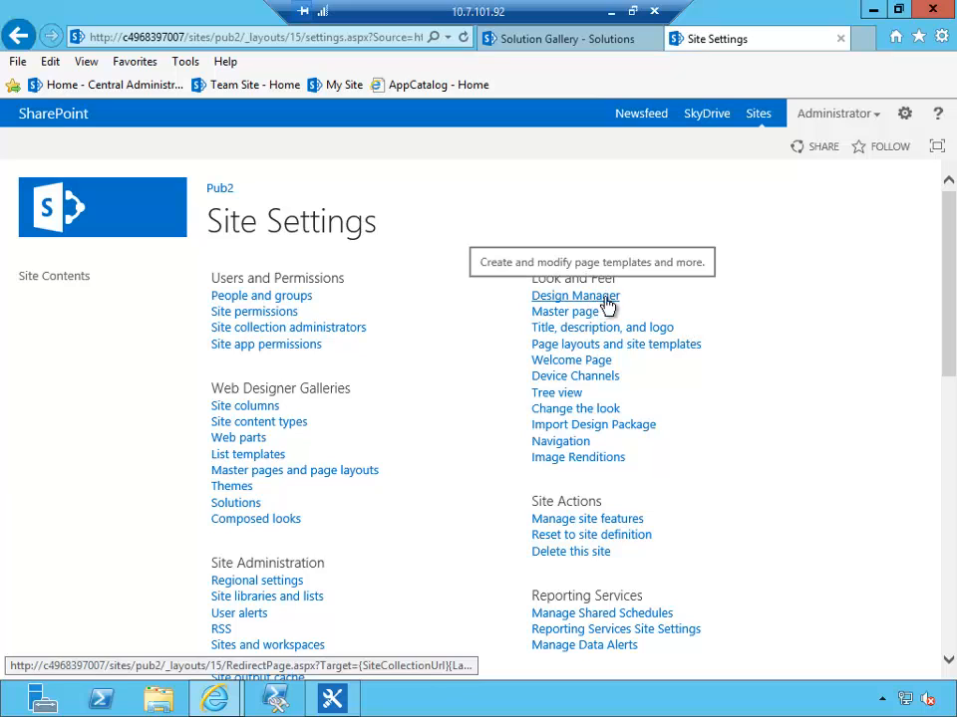
{"action": "mouse_move", "coordinate": [235, 502]}
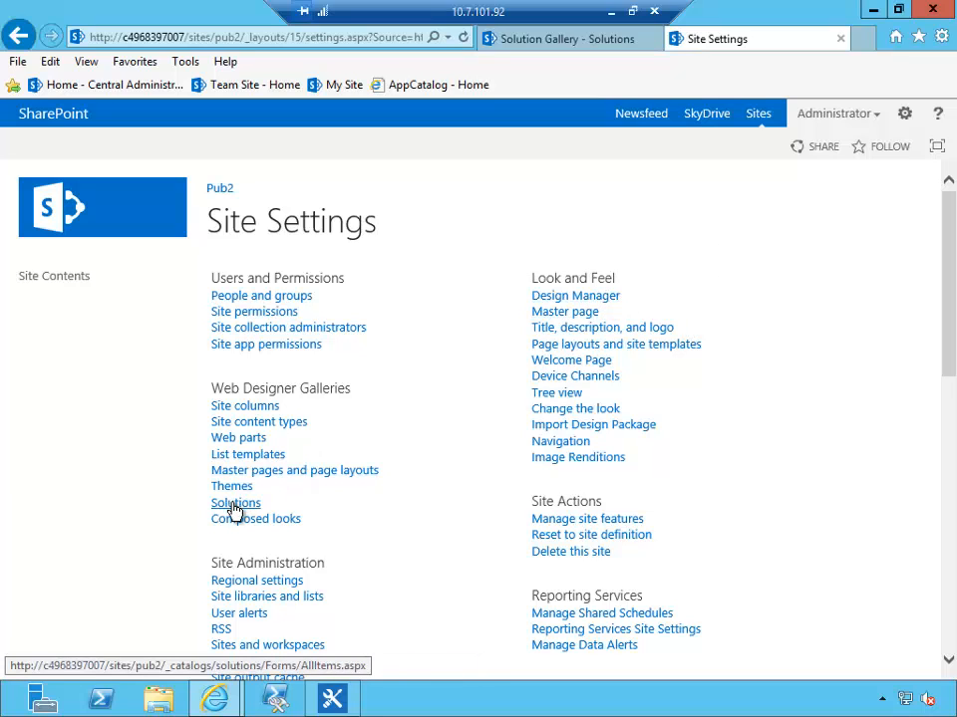
{"action": "left_click", "coordinate": [235, 502]}
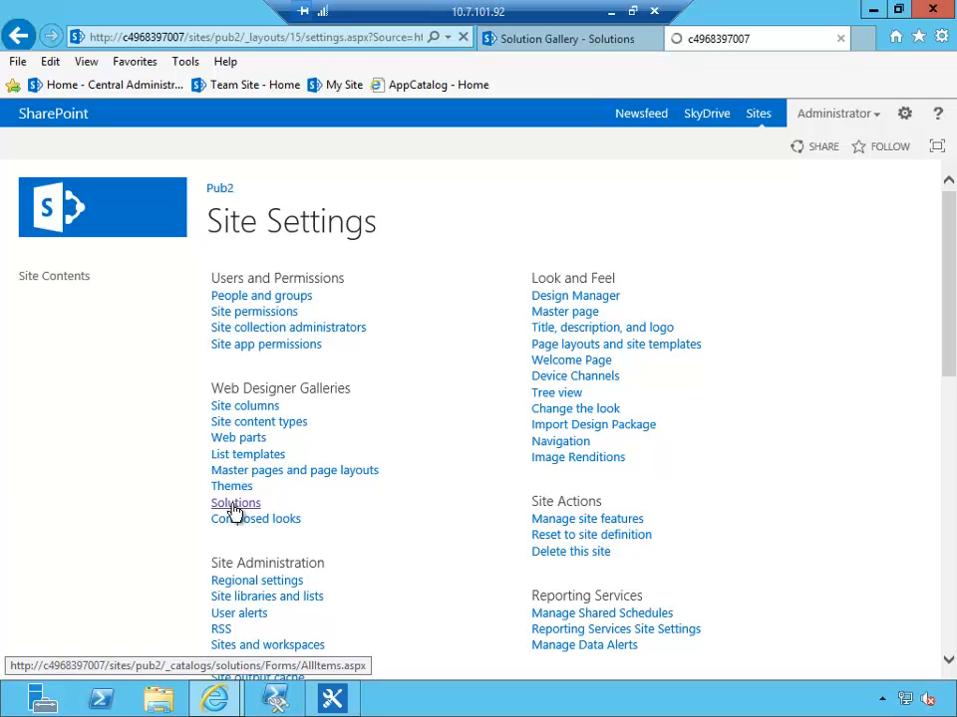
{"action": "left_click", "coordinate": [235, 503]}
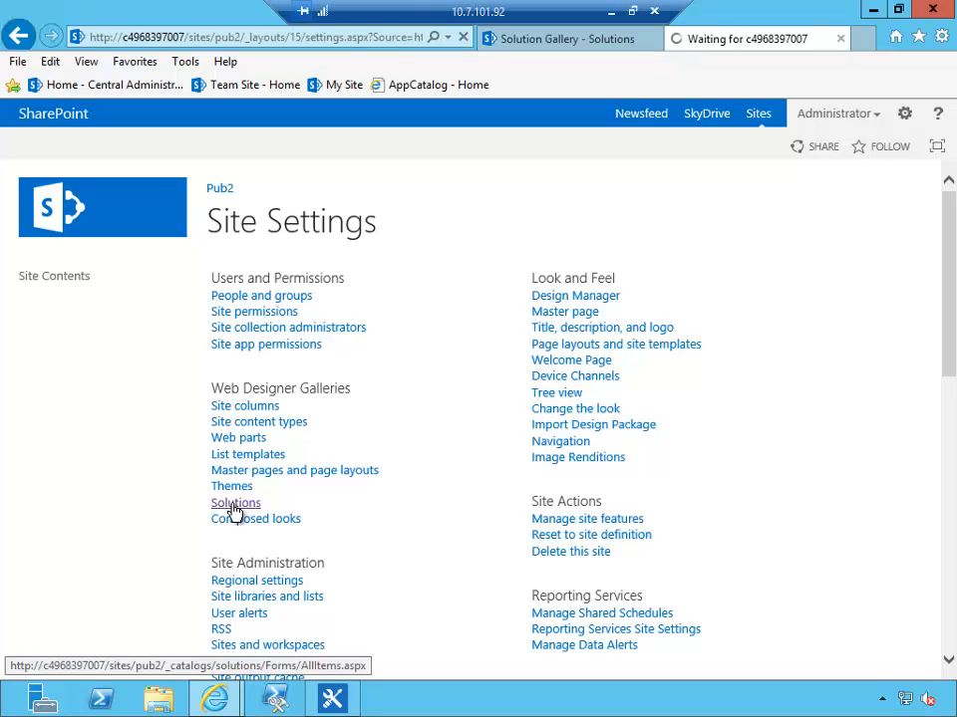
{"action": "left_click", "coordinate": [235, 502]}
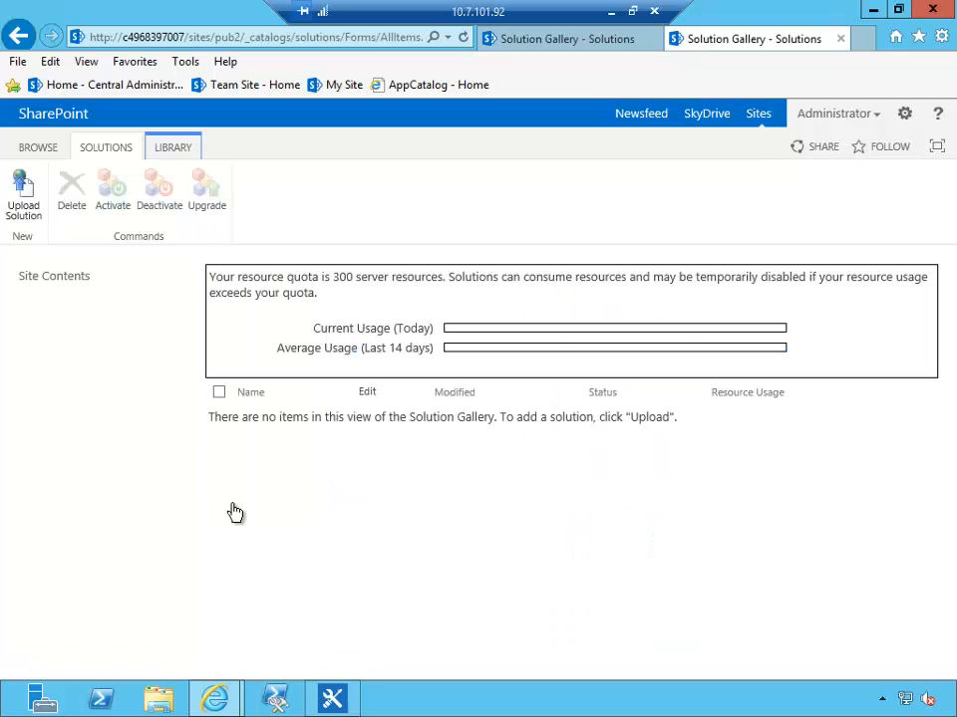
{"action": "mouse_move", "coordinate": [245, 366]}
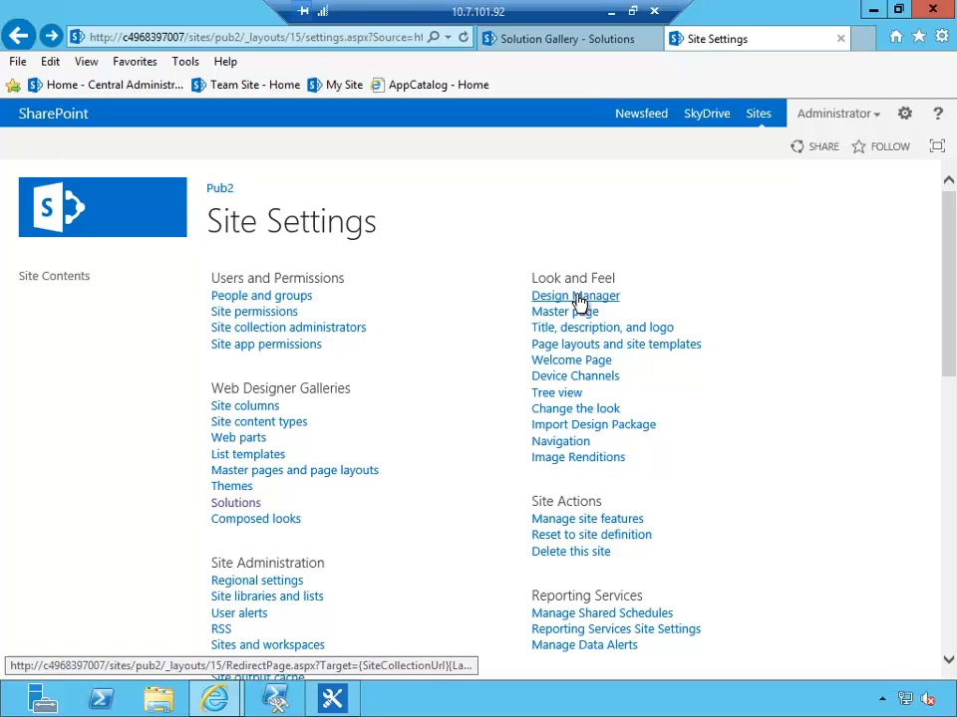
Step: Open Pub 2's Design Manager
{"action": "left_click", "coordinate": [574, 295]}
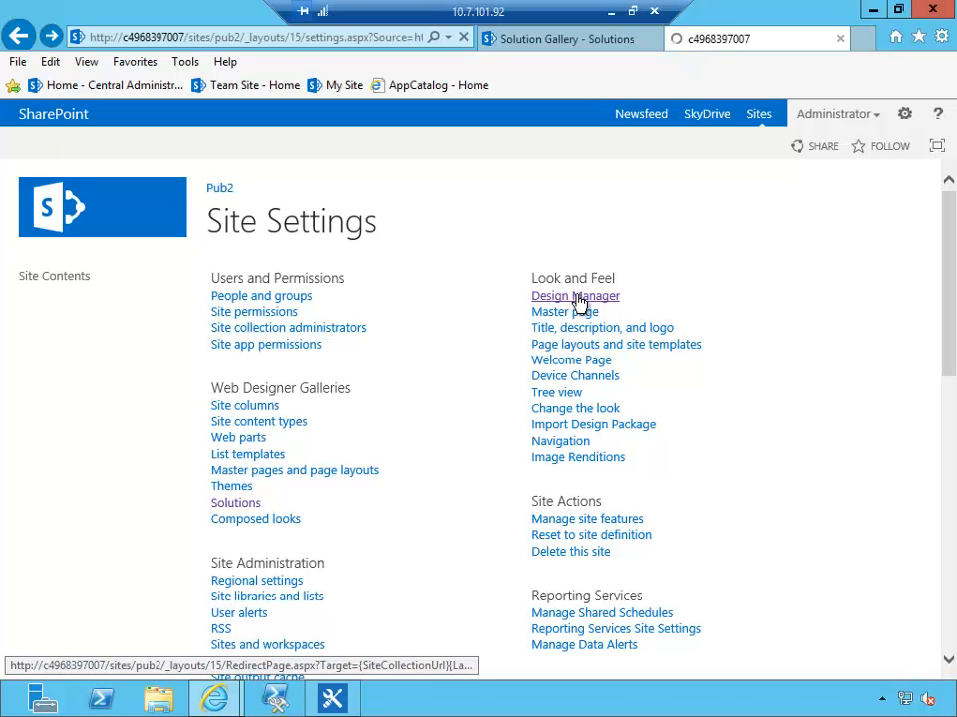
{"action": "left_click", "coordinate": [574, 295]}
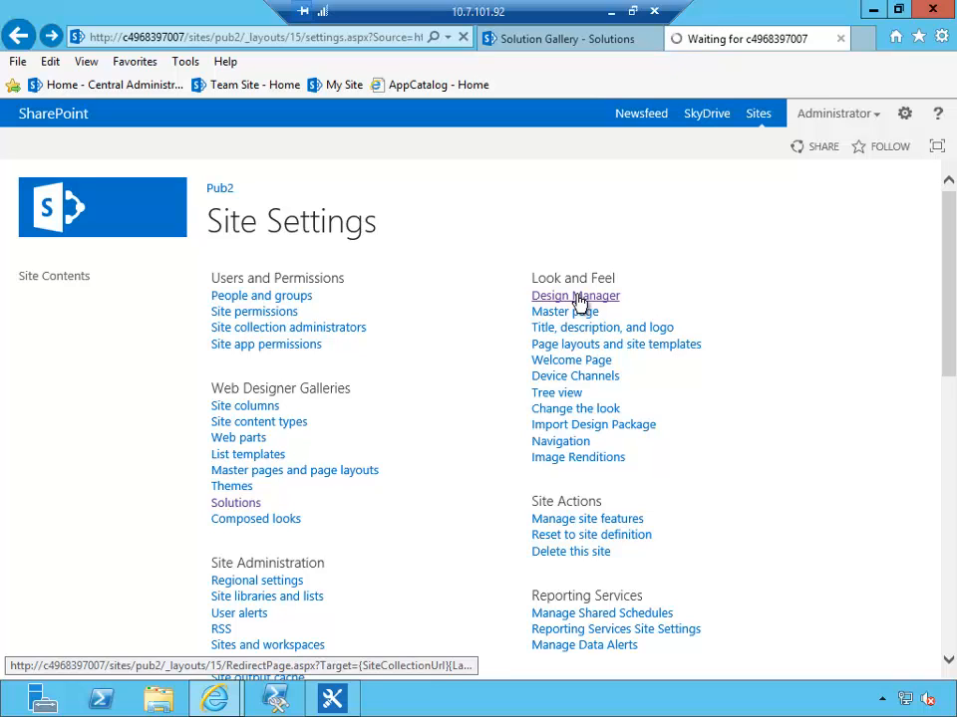
{"action": "left_click", "coordinate": [574, 295]}
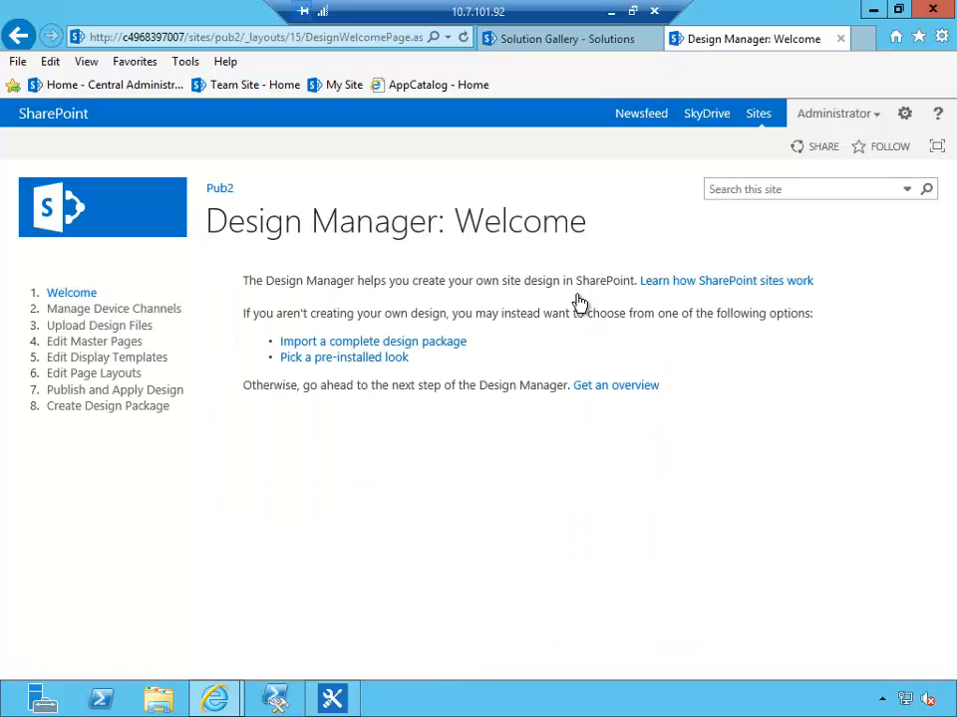
{"action": "mouse_move", "coordinate": [112, 279]}
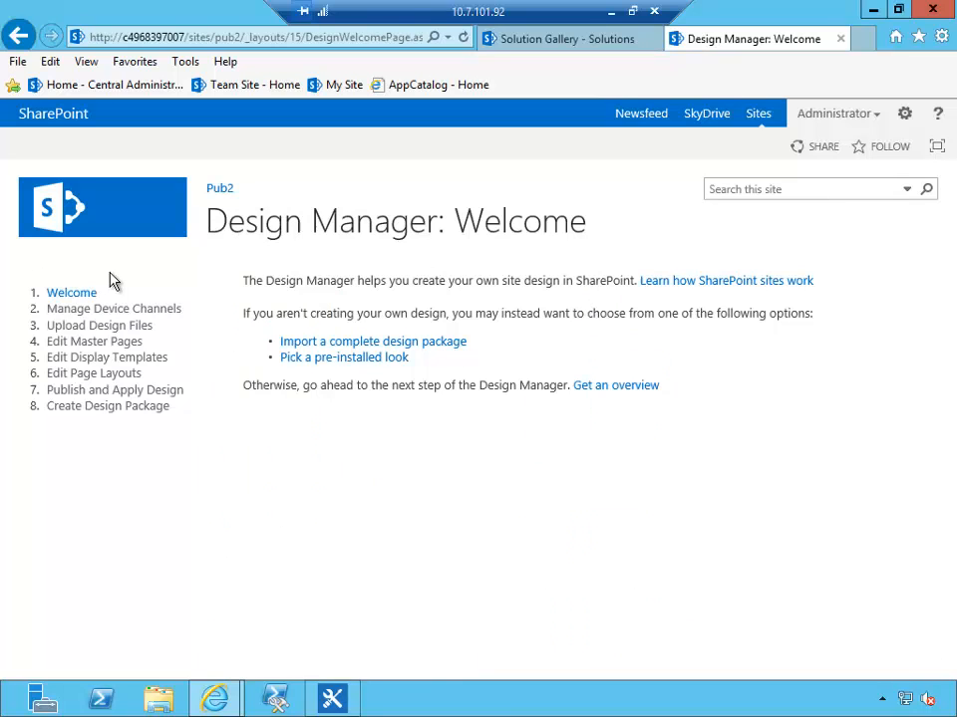
{"action": "mouse_move", "coordinate": [372, 341]}
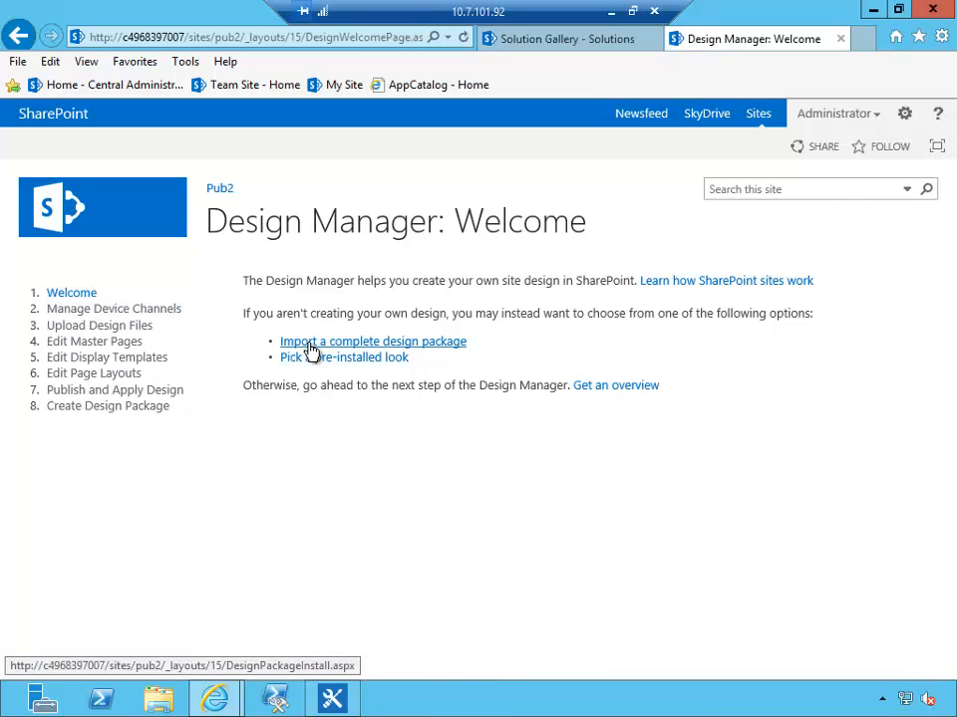
Step: Start importing a complete design package, reaching the Import Design Package page
{"action": "left_click", "coordinate": [371, 341]}
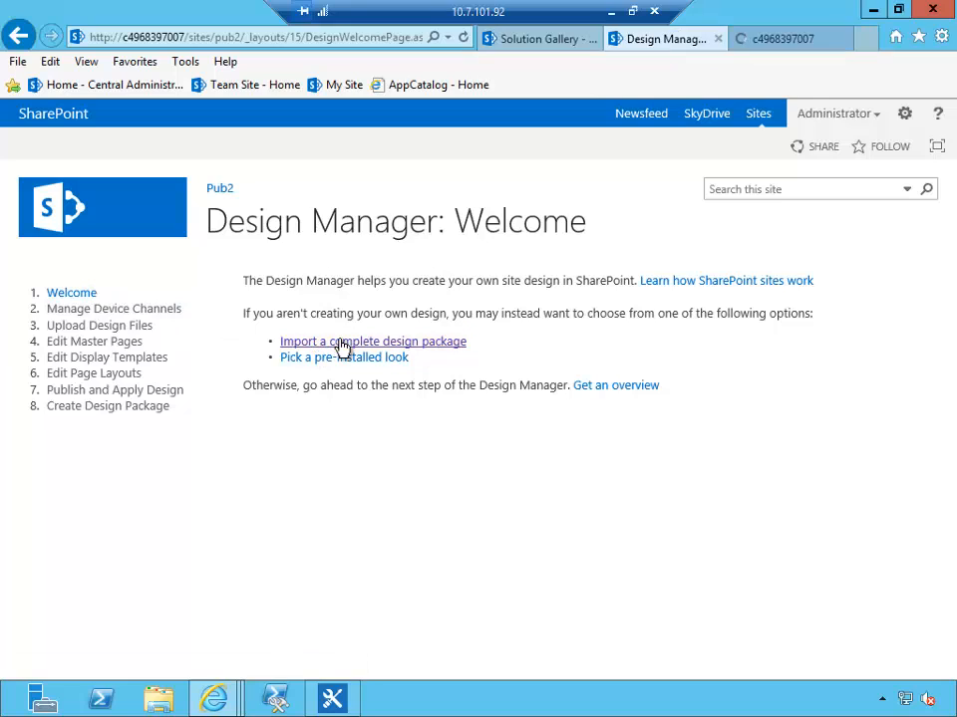
{"action": "left_click", "coordinate": [373, 341]}
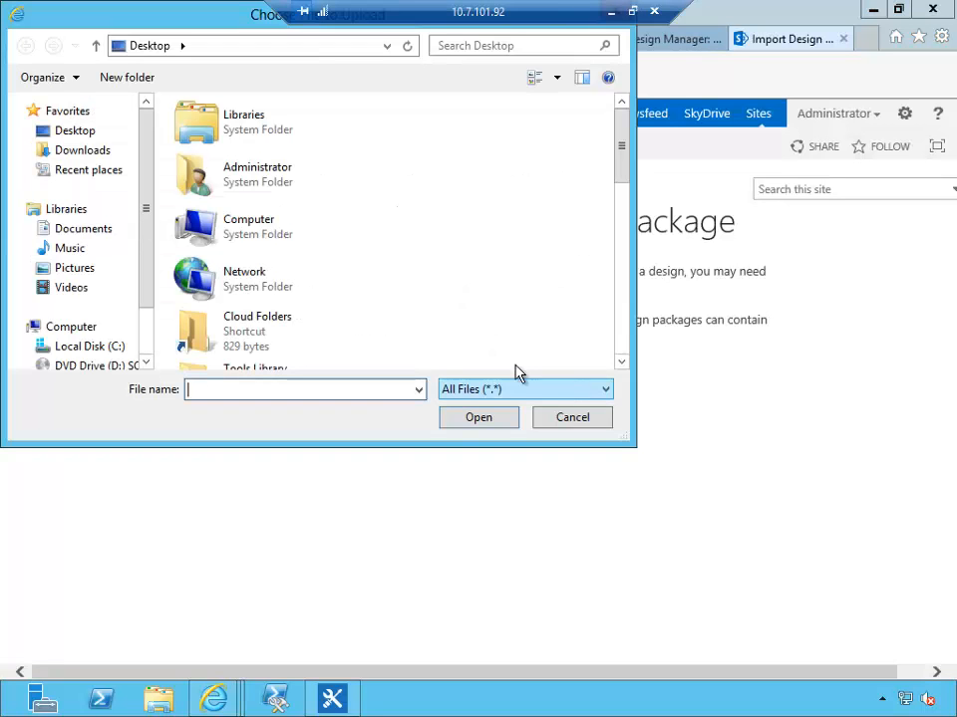
Step: Import Pub 1-1.0.wsp from Downloads into Pub 2 and highlight the 'succeeded' message
{"action": "left_click", "coordinate": [87, 150]}
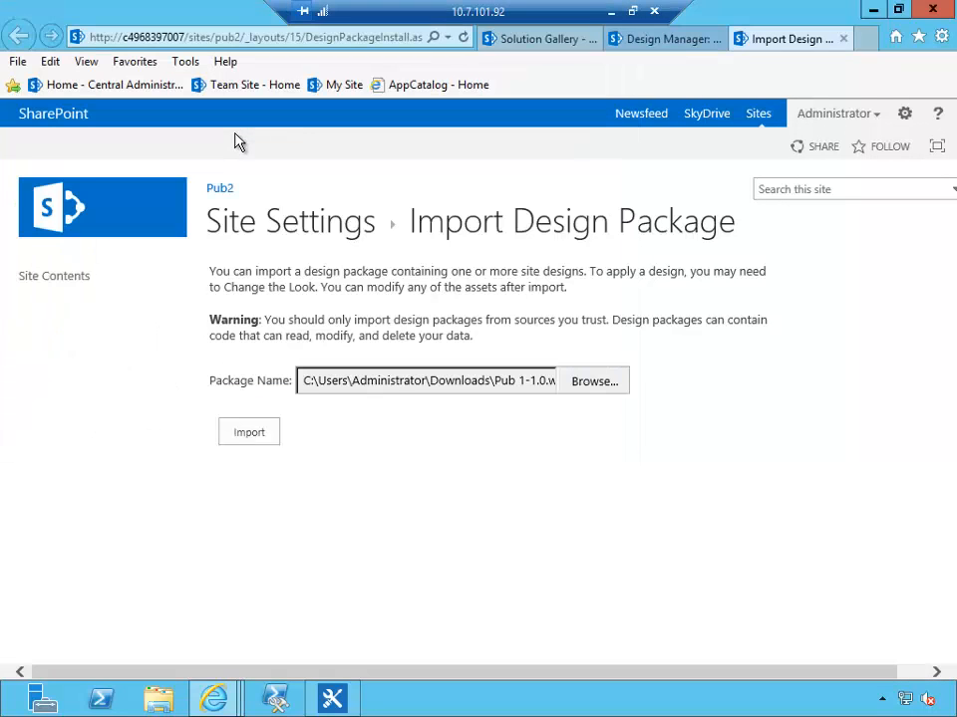
{"action": "left_click", "coordinate": [249, 430]}
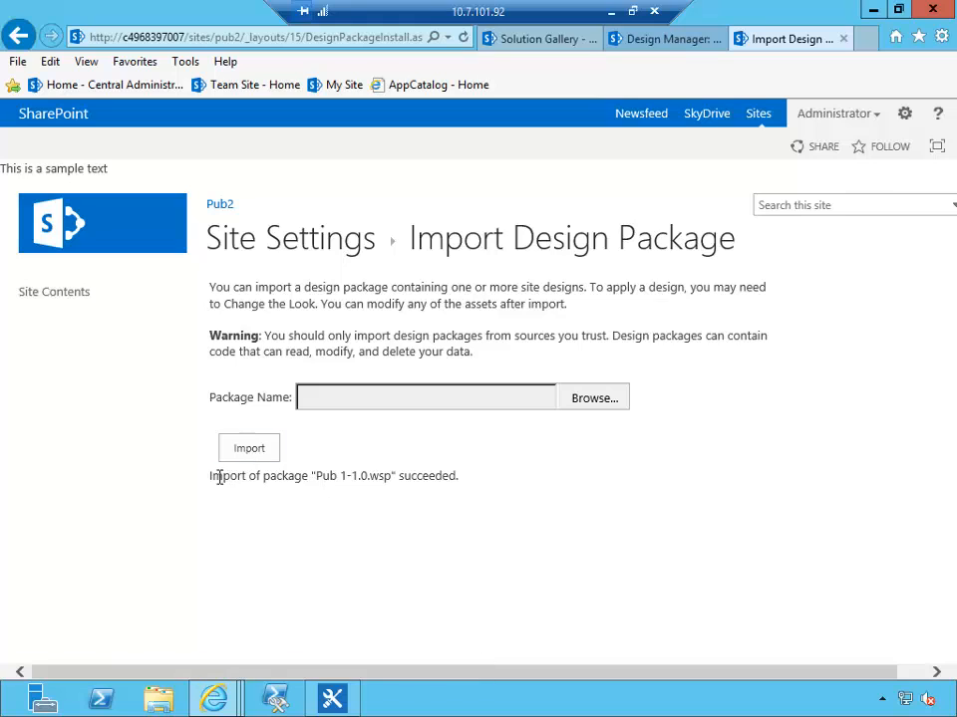
{"action": "triple_click", "coordinate": [333, 474]}
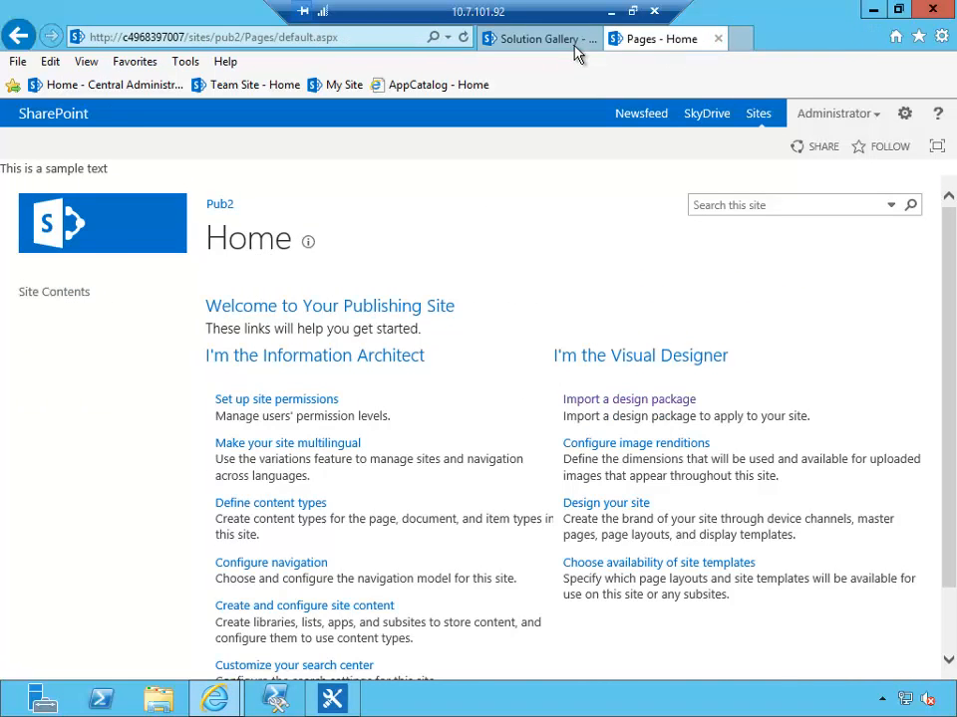
Step: Select 'This is a sample text' on Pub2's home page and switch to Pub 1's home page to compare
{"action": "left_click", "coordinate": [658, 38]}
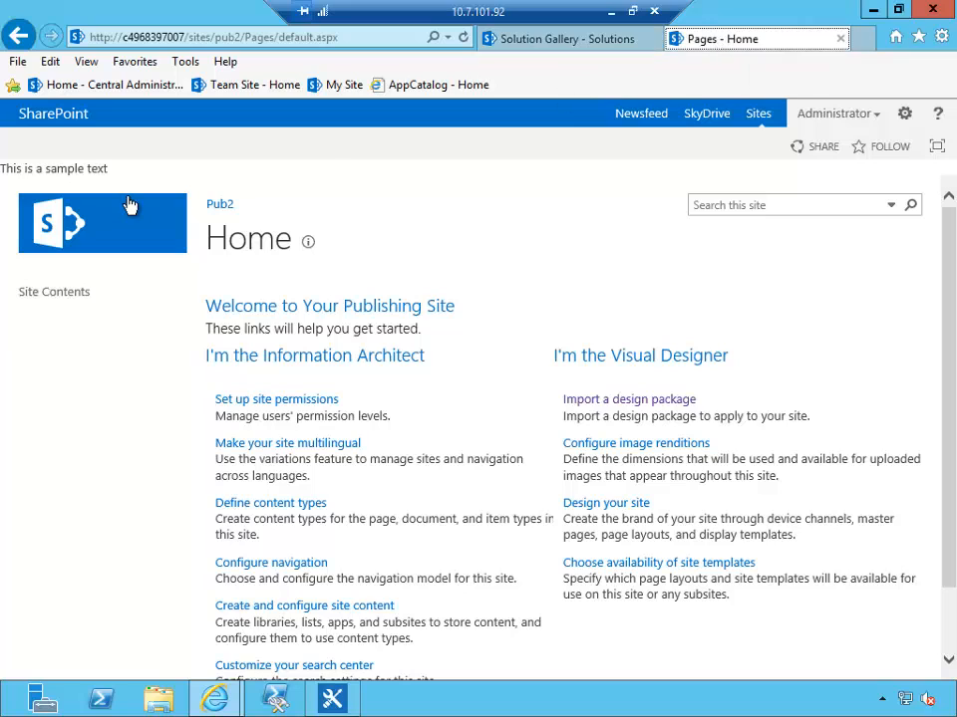
{"action": "double_click", "coordinate": [18, 167]}
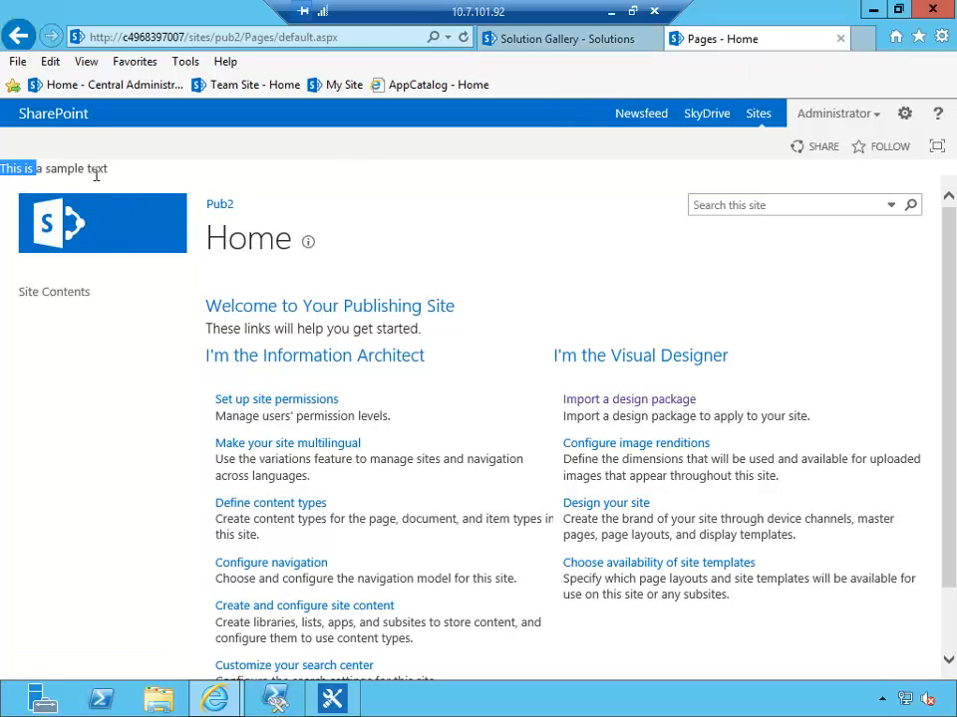
{"action": "left_click", "coordinate": [562, 38]}
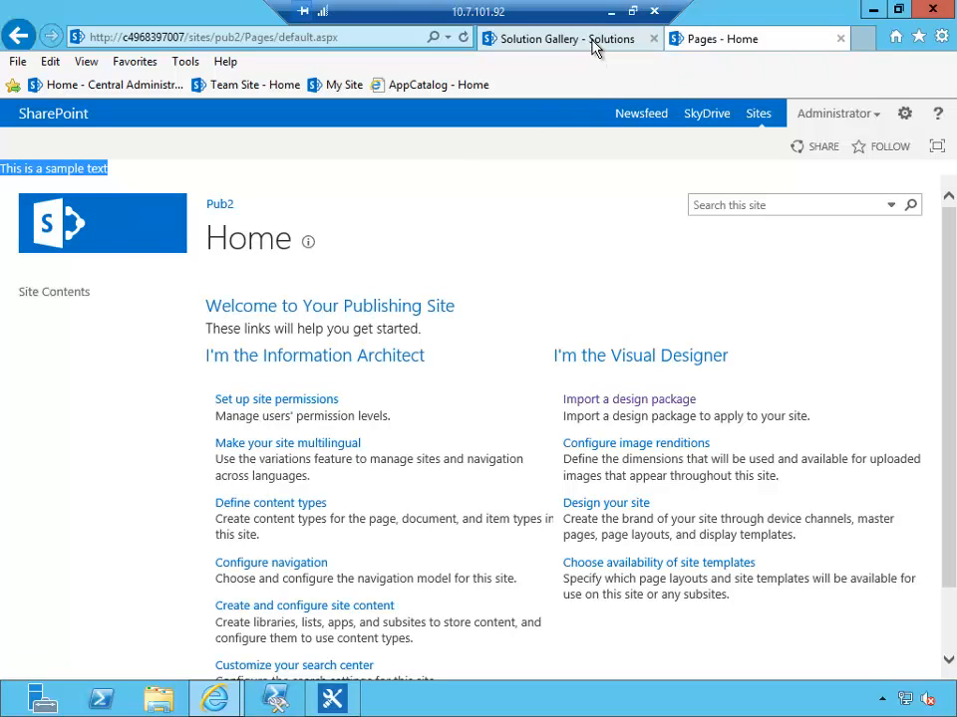
{"action": "left_click", "coordinate": [562, 38]}
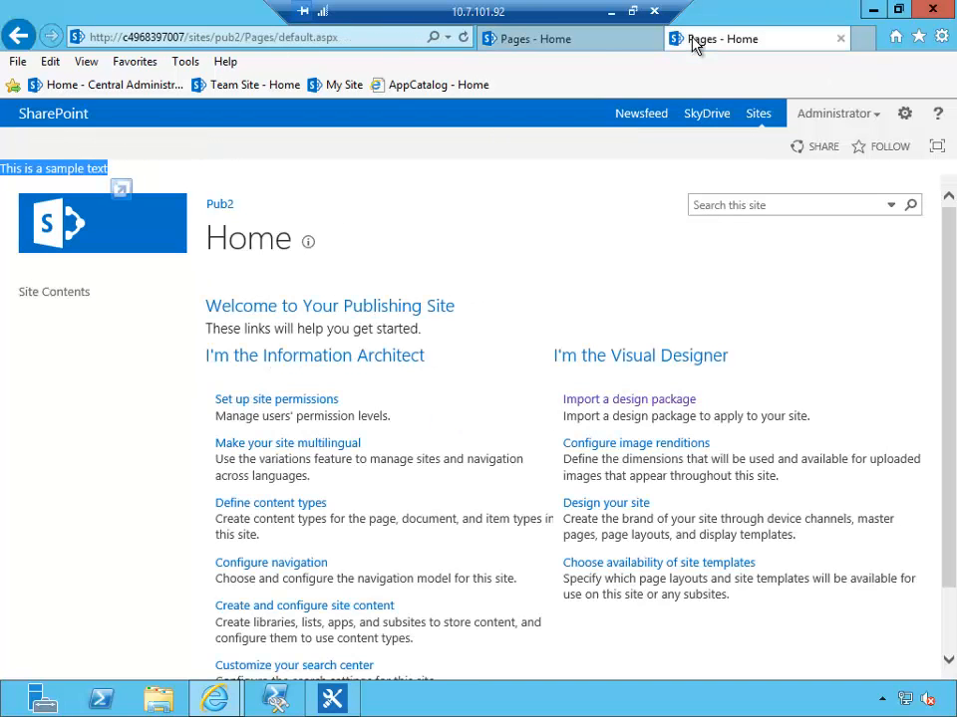
{"action": "left_click", "coordinate": [755, 40]}
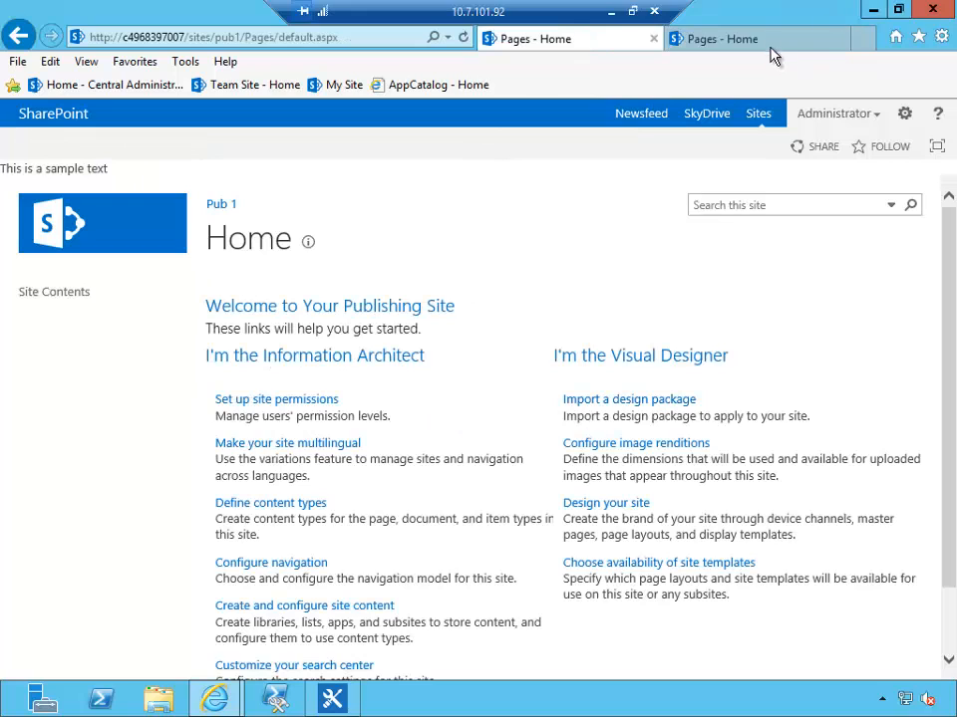